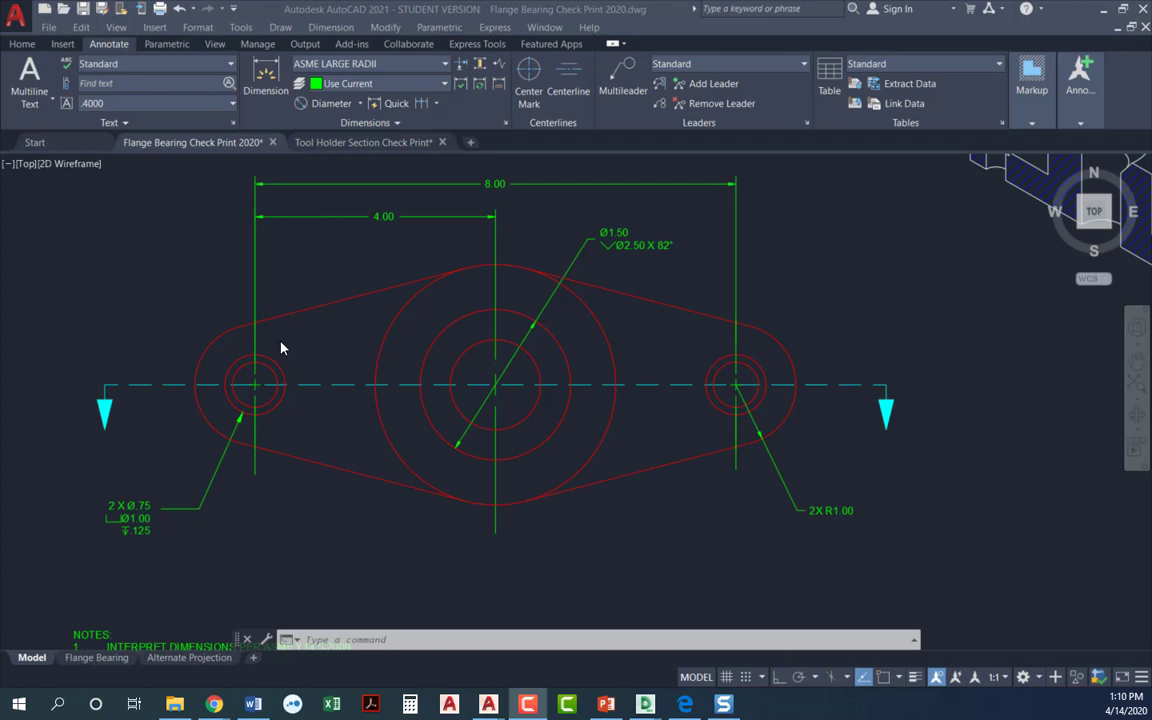
pyautogui.moveTo(336, 448)
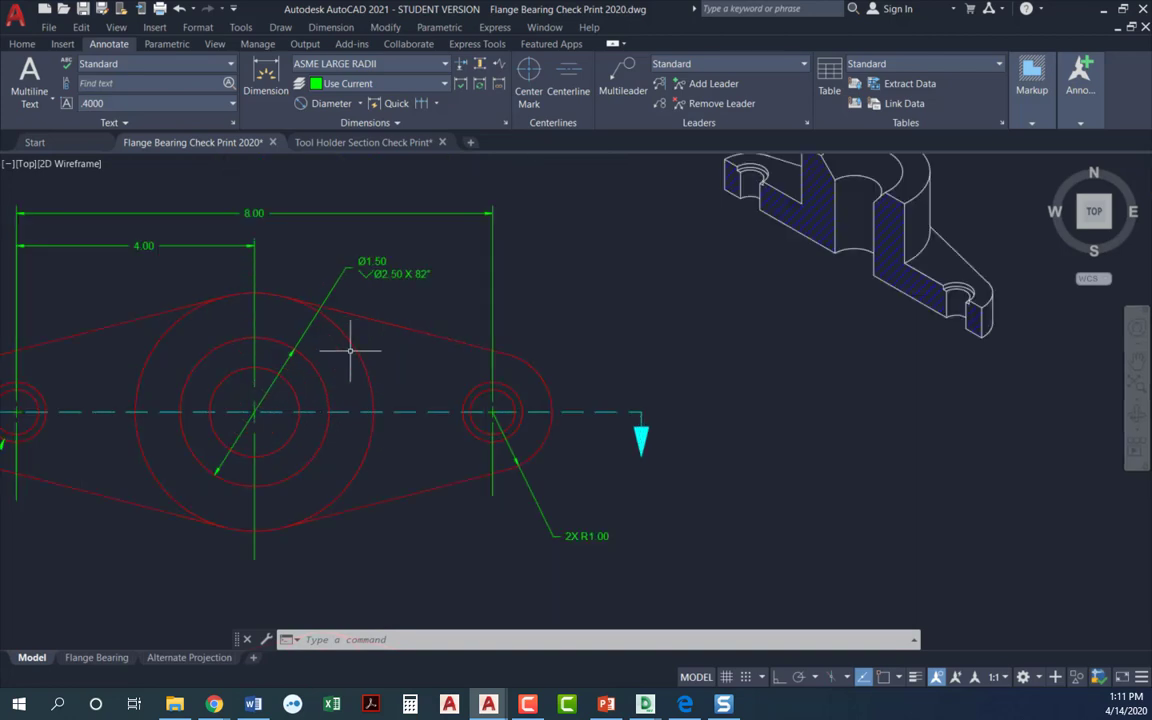
# Select the middle circle around the flange's center hole.
pyautogui.scroll(3)
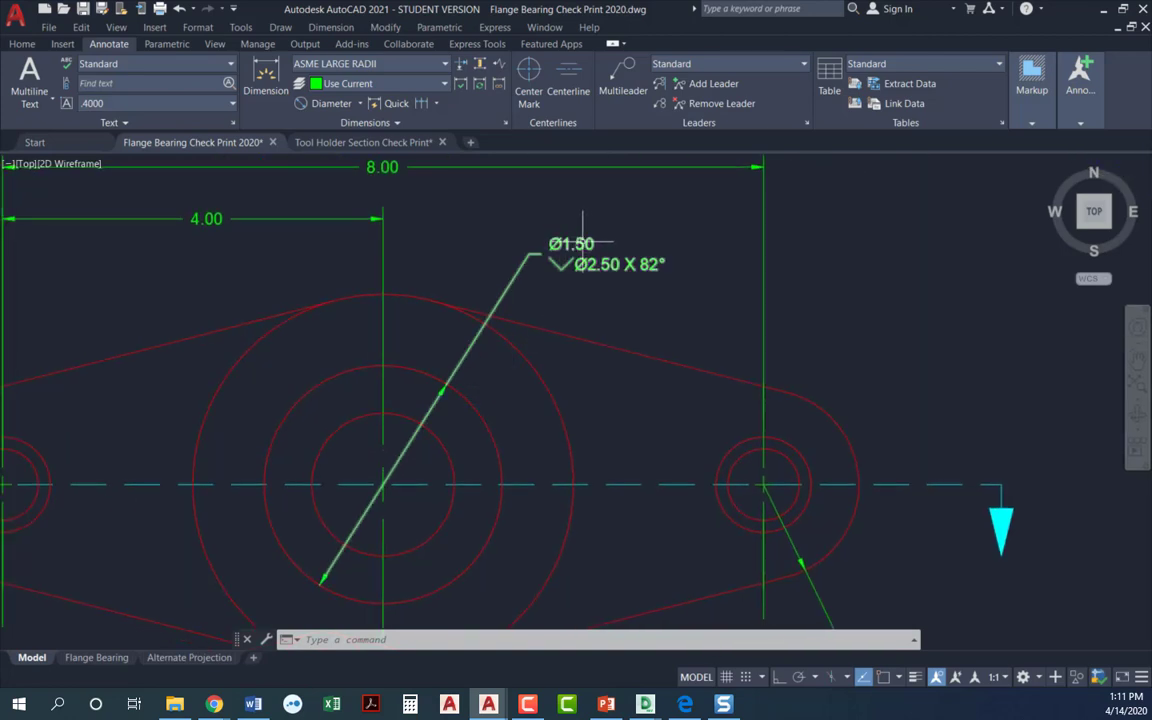
pyautogui.click(440, 390)
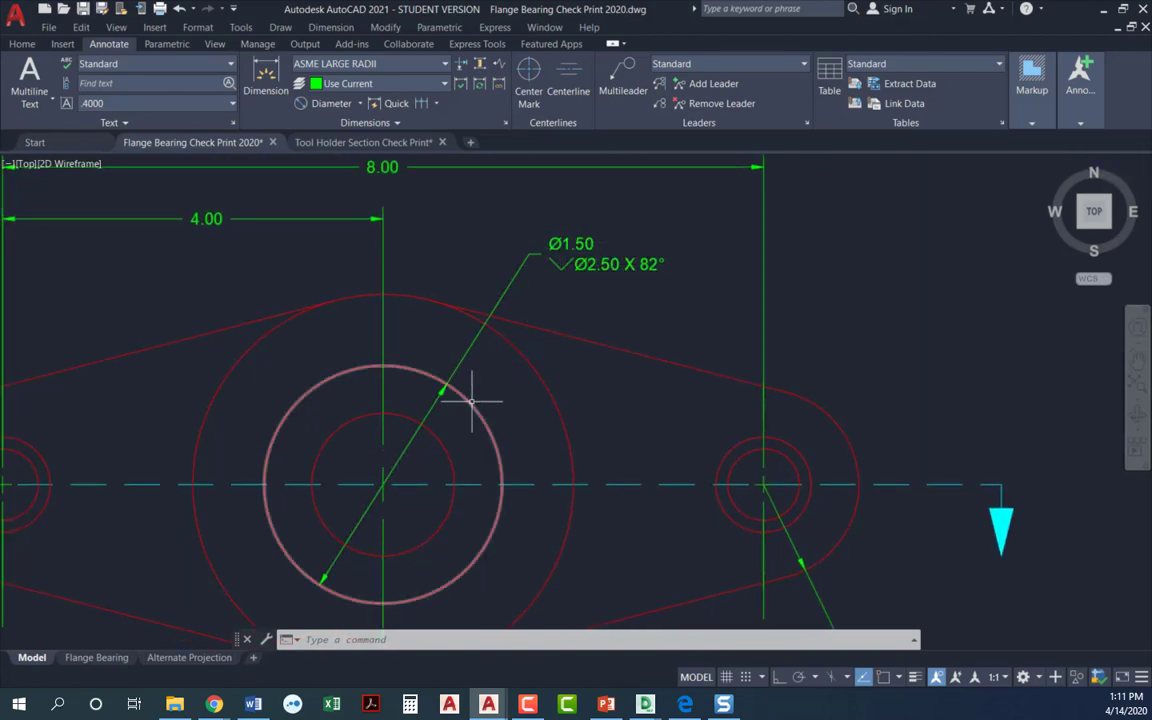
pyautogui.click(384, 376)
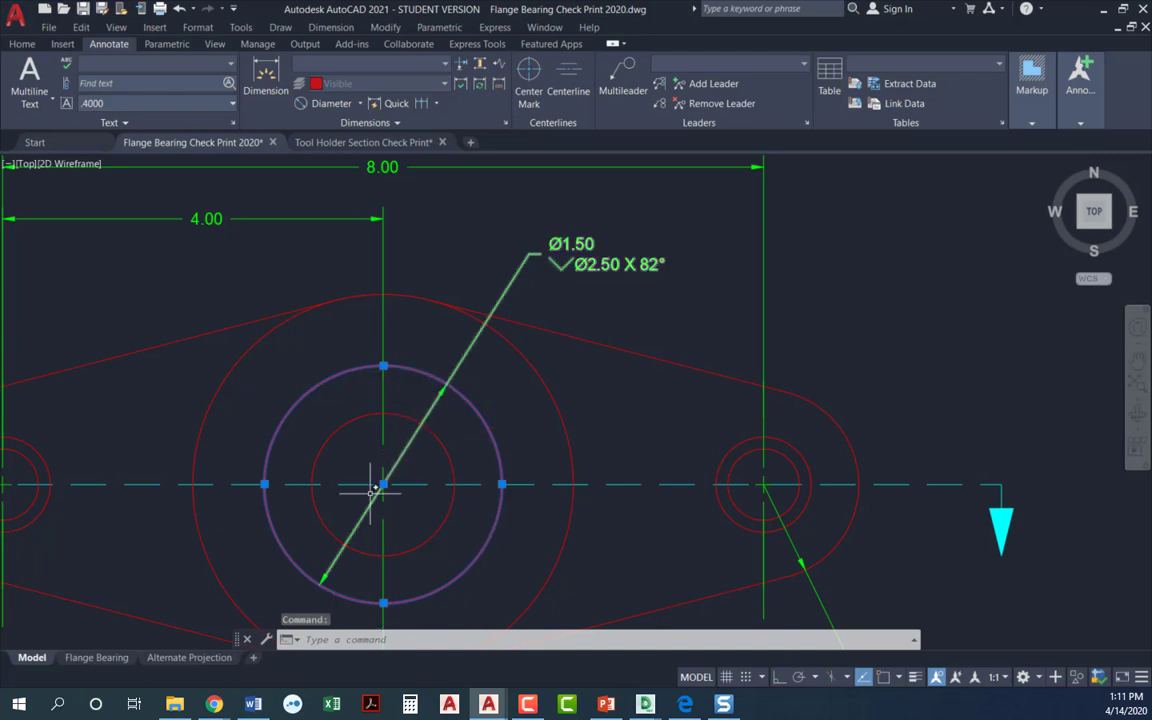
pyautogui.moveTo(444, 388)
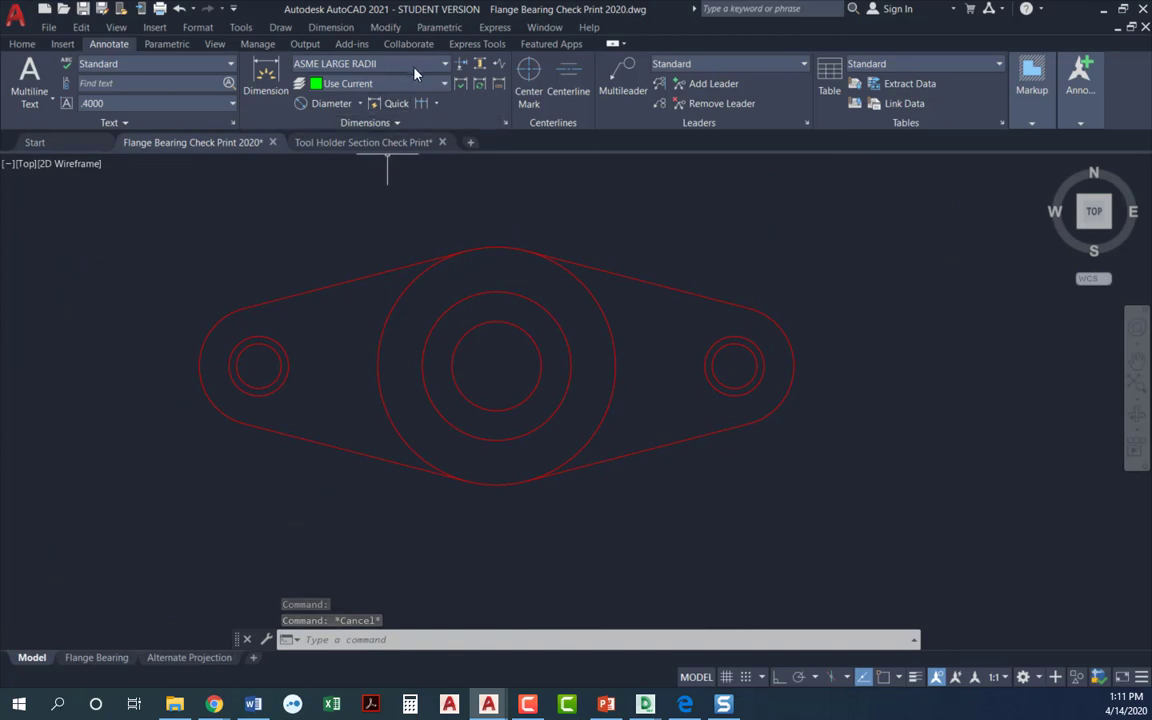
# Place a Multileader callout reading Ø2.50 on the center boss and select it.
pyautogui.click(444, 62)
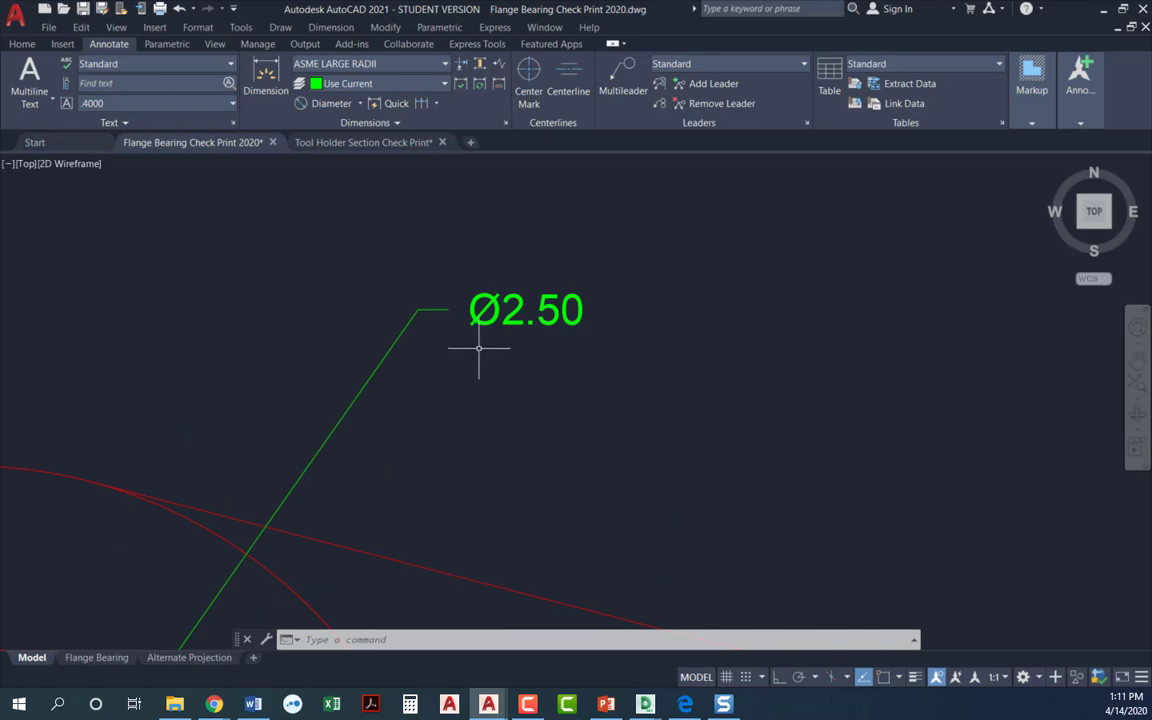
pyautogui.click(496, 318)
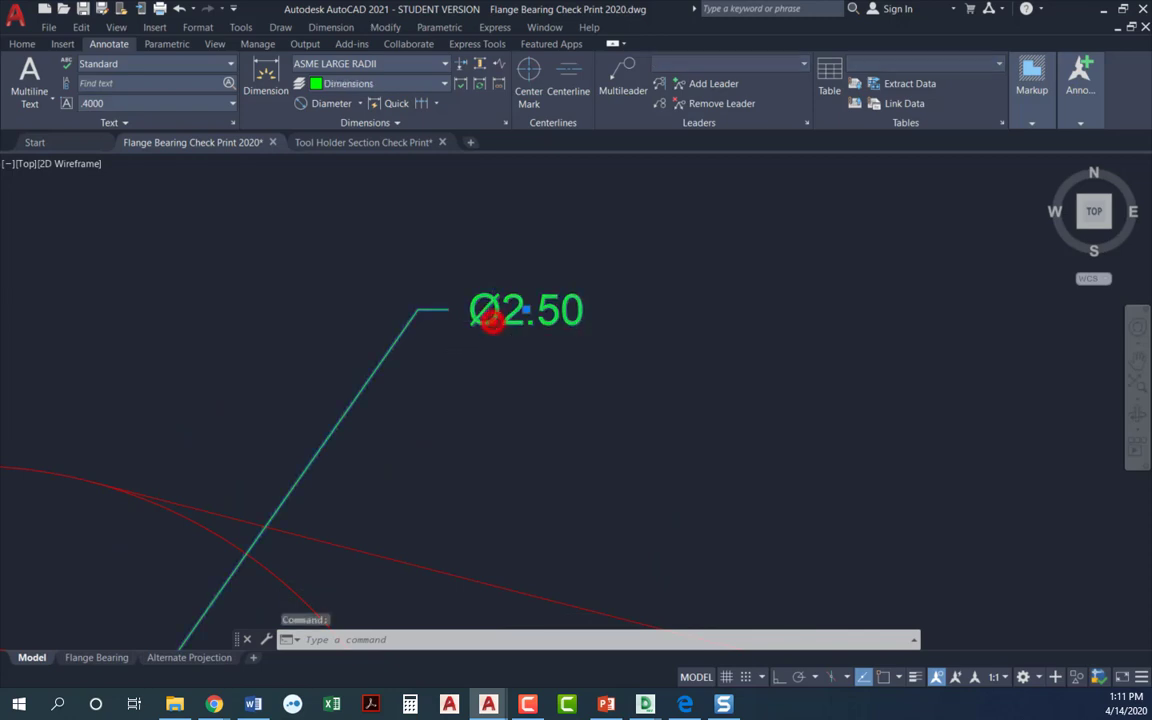
# Edit the Ø2.50 callout text and add a line above containing the Ø symbol.
pyautogui.doubleClick(524, 310)
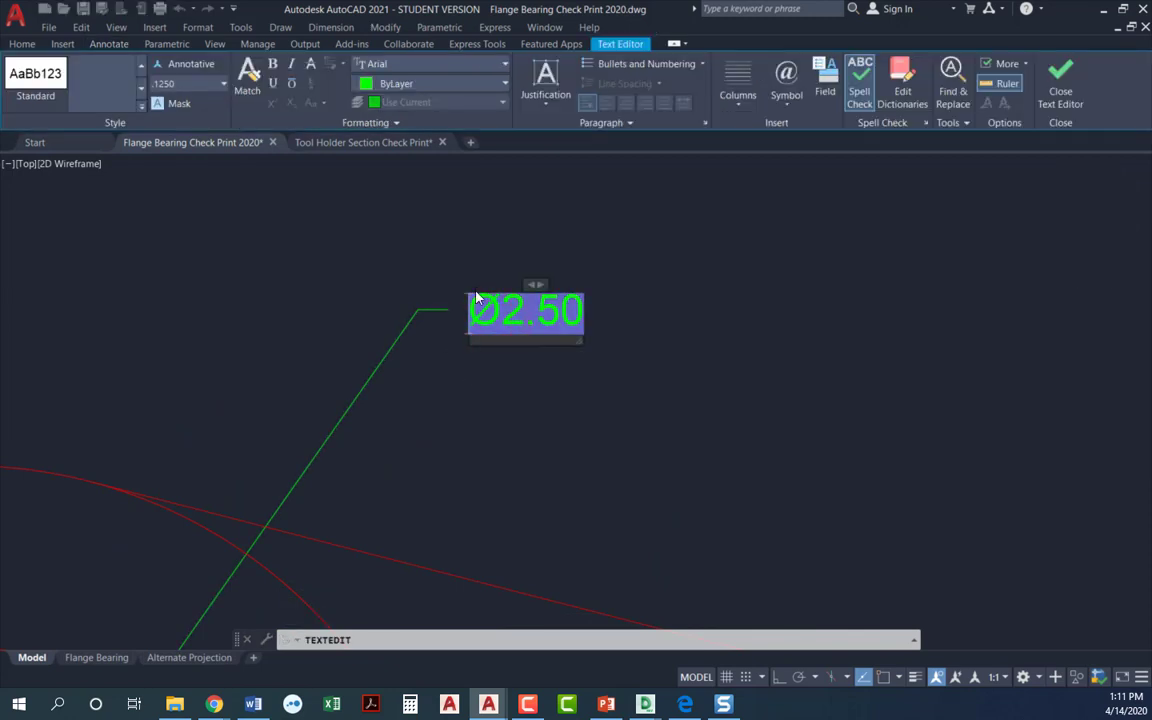
pyautogui.moveTo(426, 374)
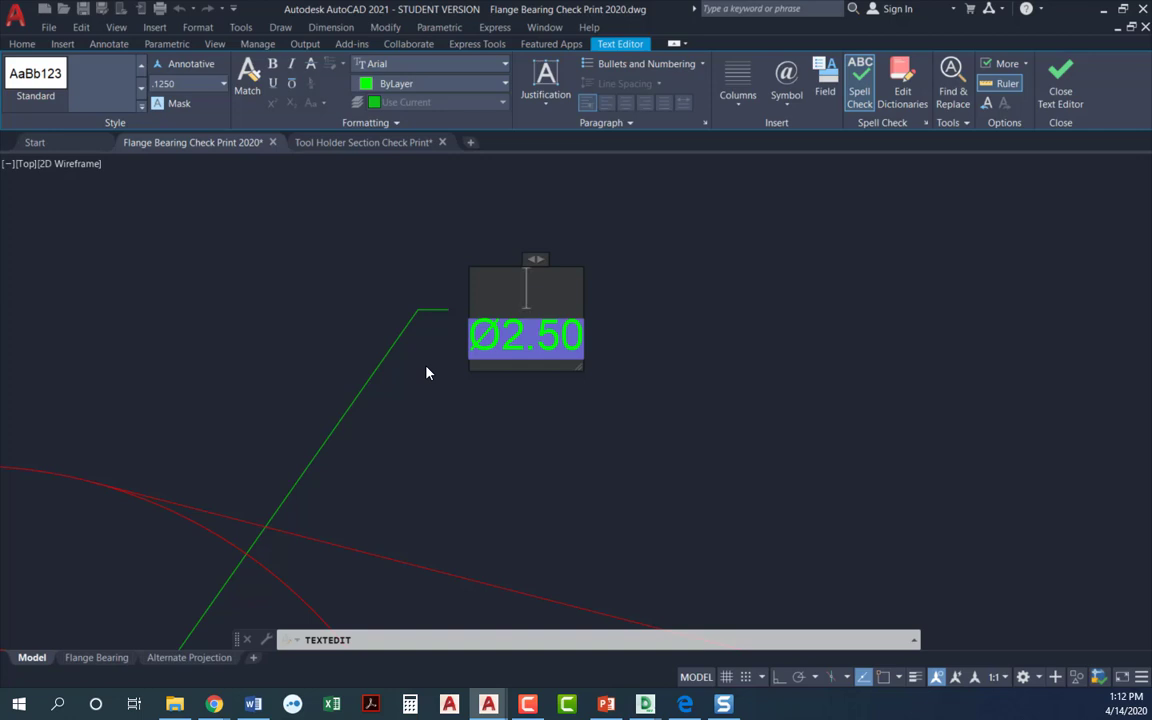
pyautogui.moveTo(708, 156)
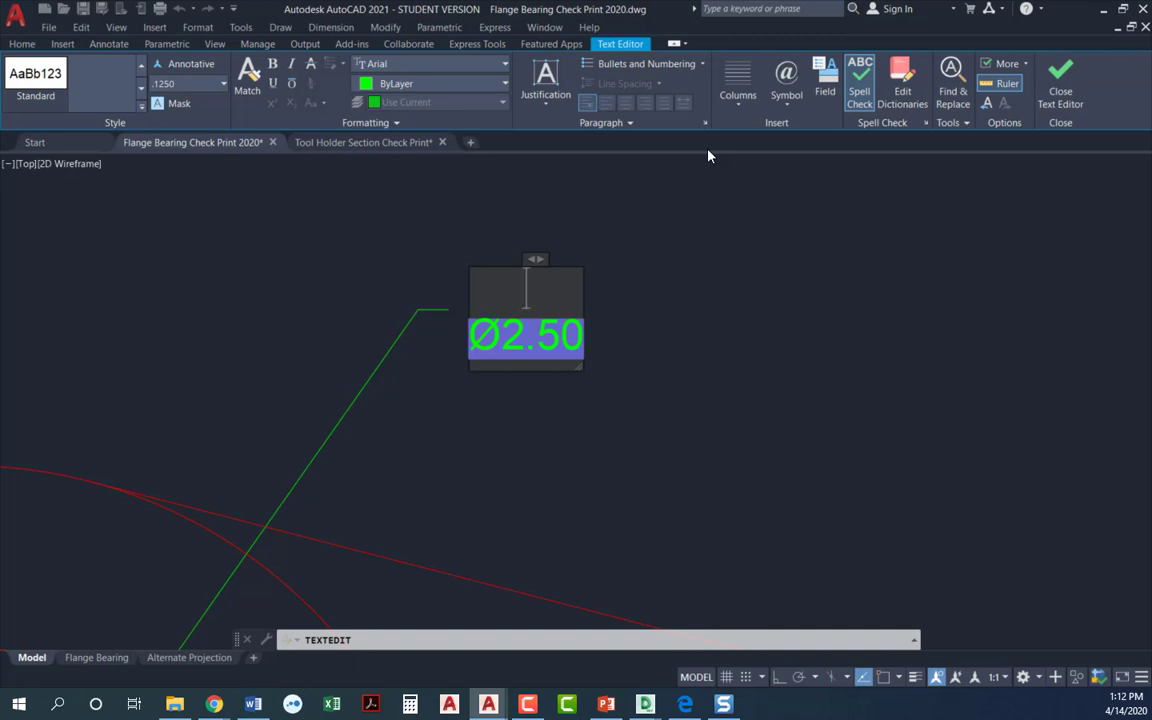
pyautogui.write('Ø')
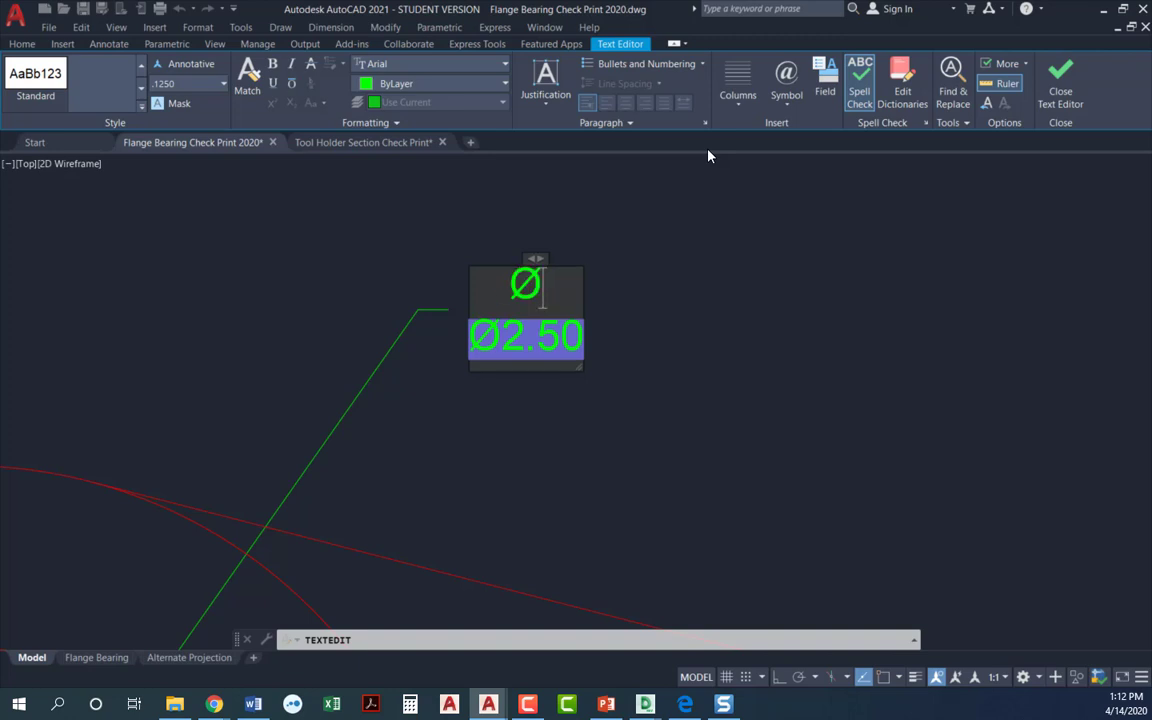
# Complete the callout as Ø1.50 over Ø2.50 X 82°.
pyautogui.write('1.50')
pyautogui.click(526, 336)
pyautogui.write(' X')
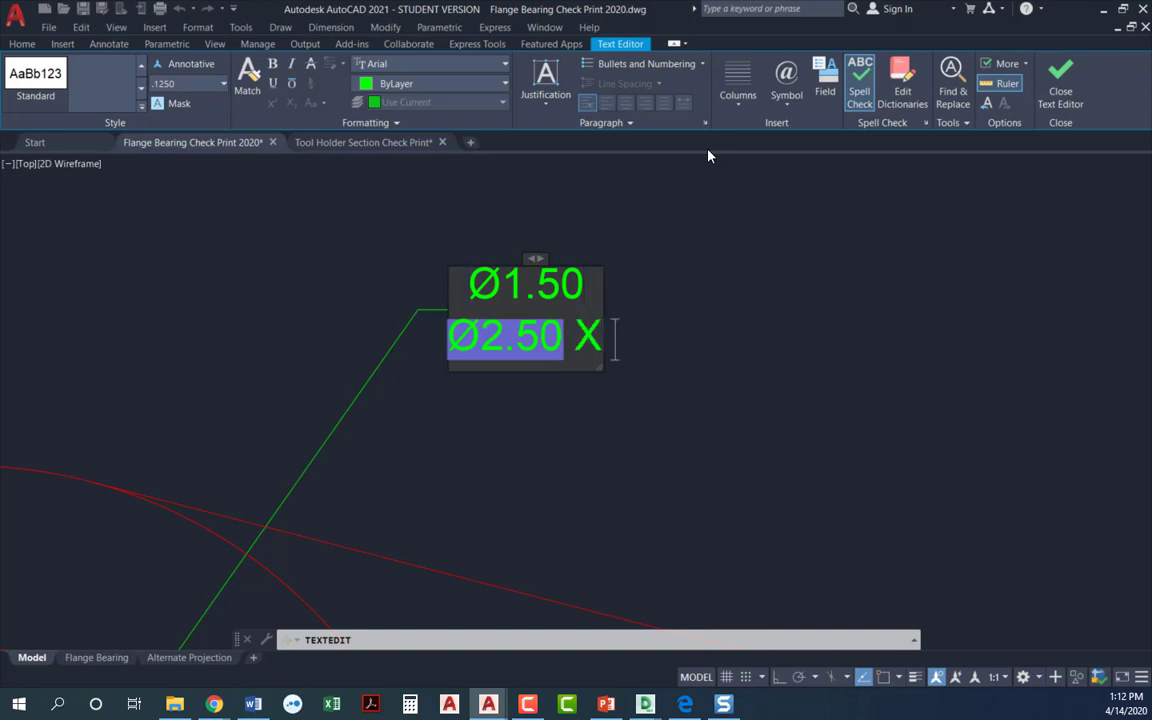
pyautogui.write('8')
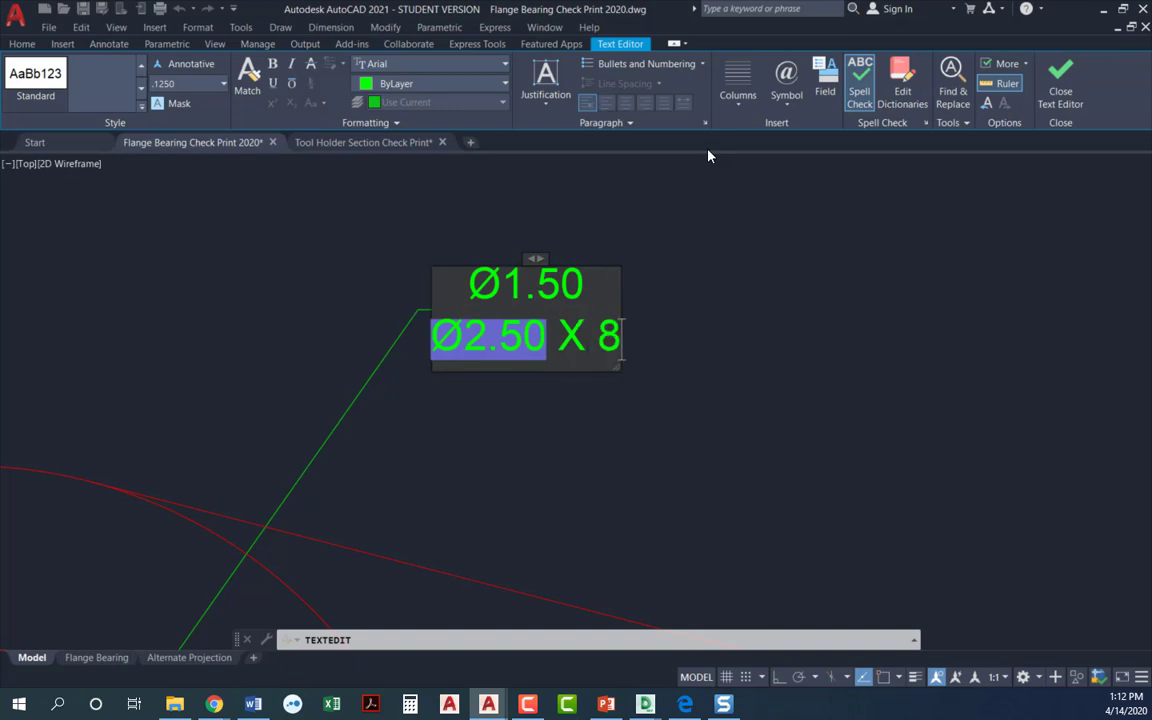
pyautogui.write('2°')
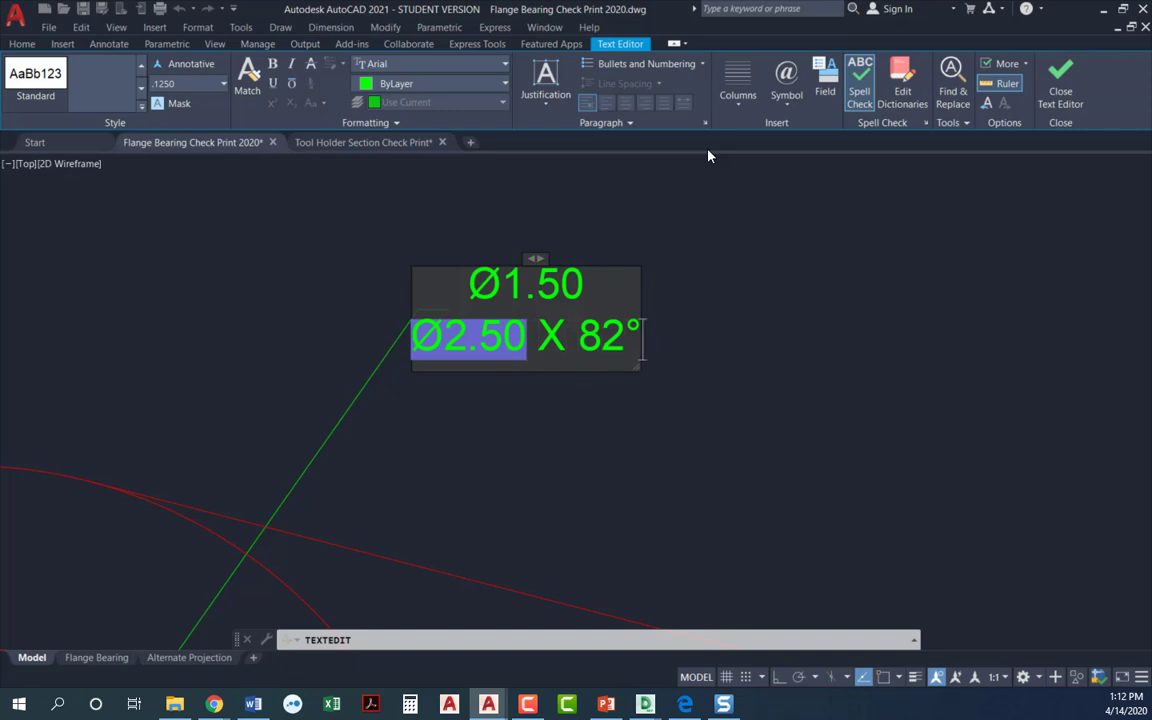
# Bring up Character Map via Symbol > Other… in the Text Editor.
pyautogui.click(788, 84)
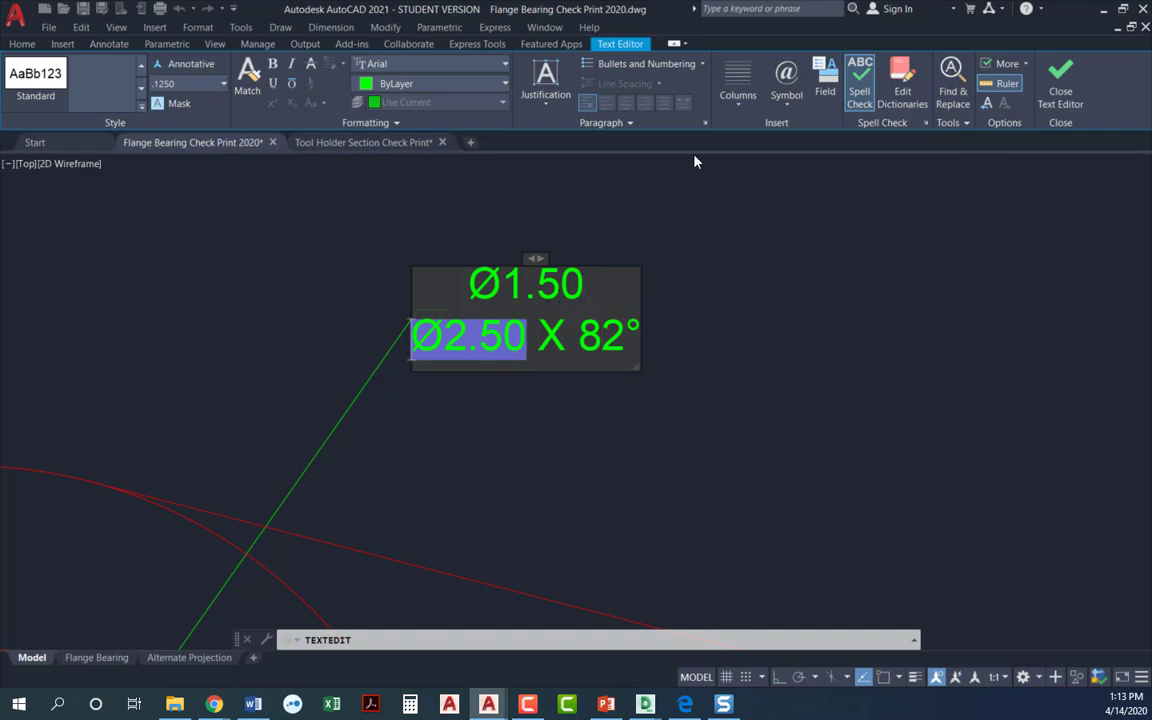
pyautogui.moveTo(786, 80)
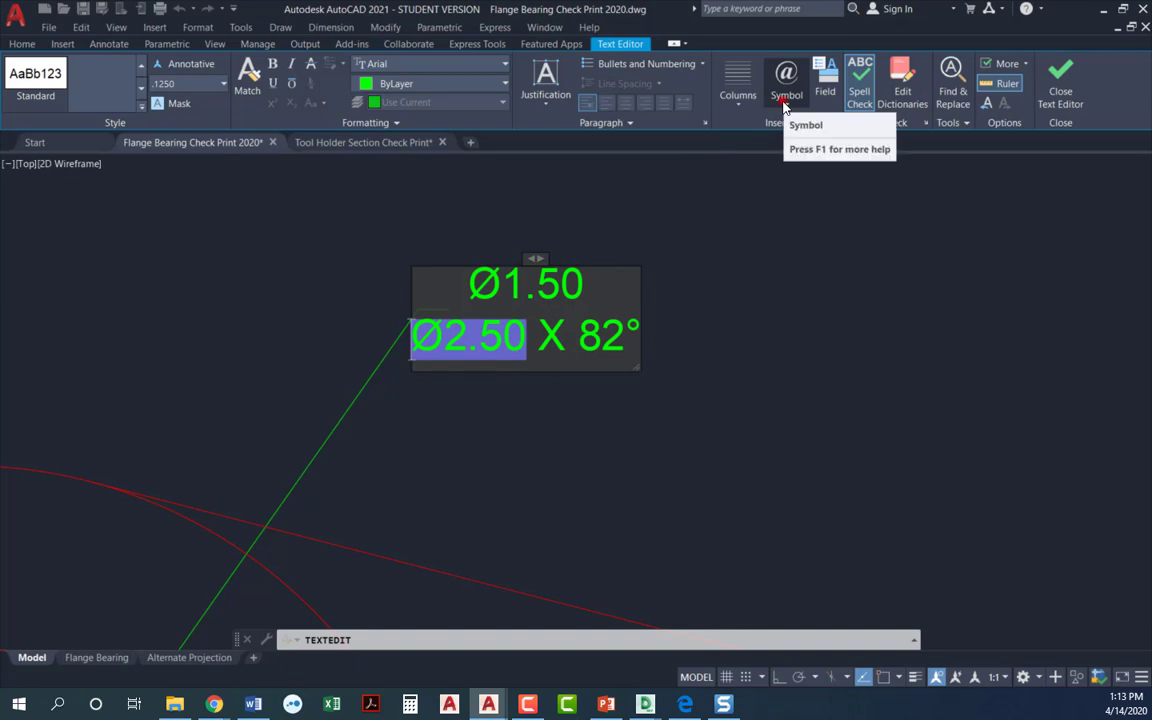
pyautogui.click(786, 80)
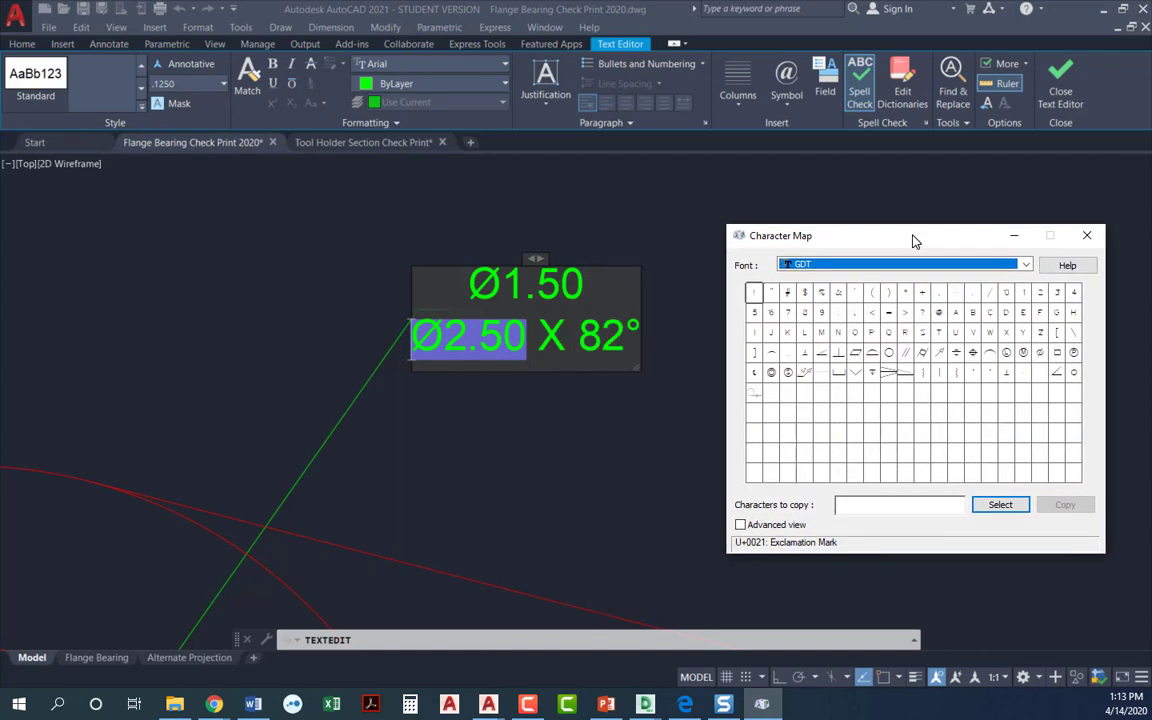
# Insert the GDT countersink symbol before Ø2.50 X 82° and close the Text Editor.
pyautogui.click(1024, 264)
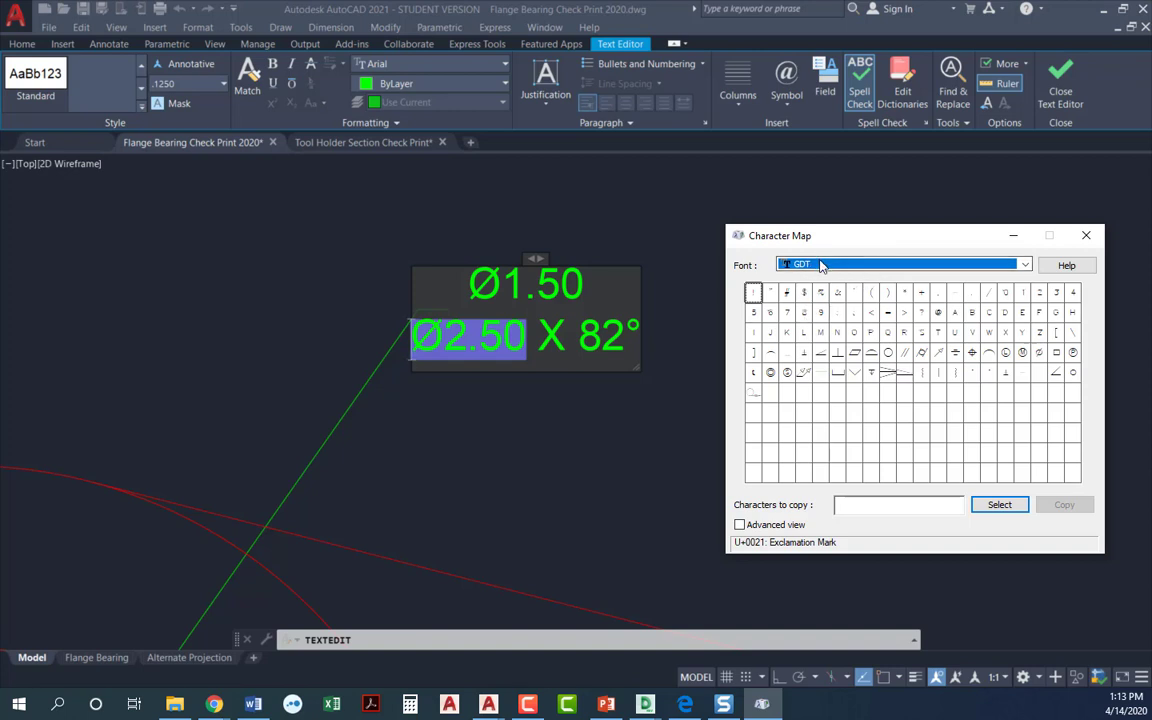
pyautogui.moveTo(820, 264)
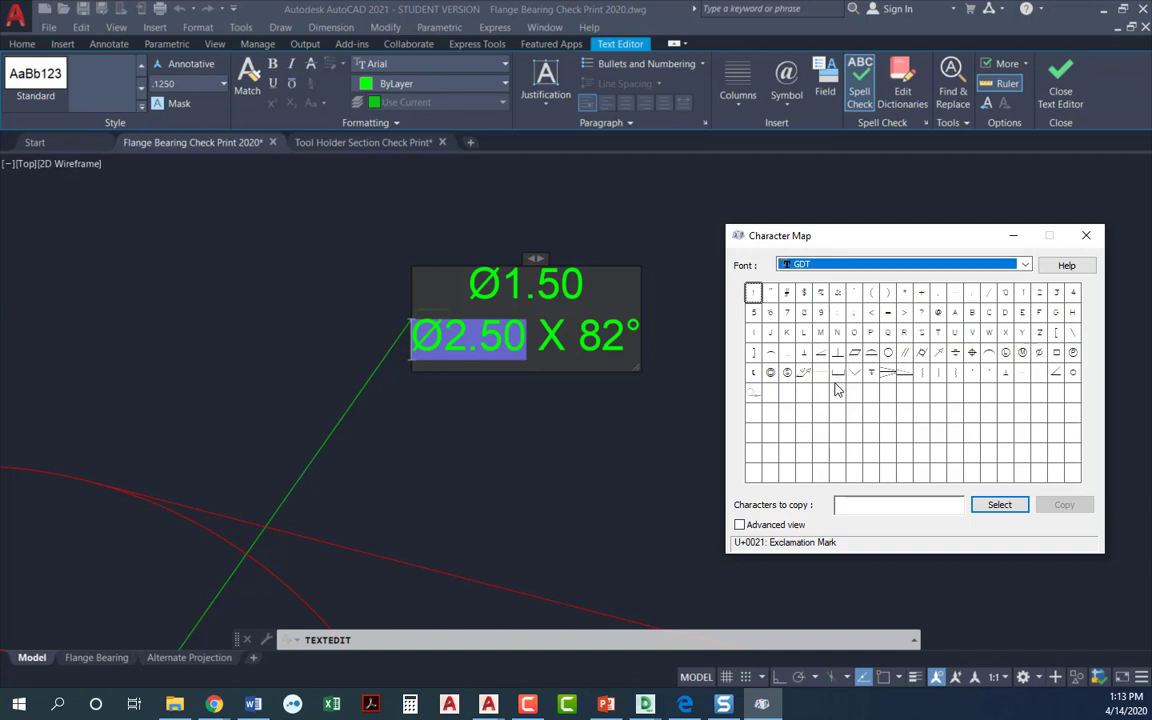
pyautogui.moveTo(984, 384)
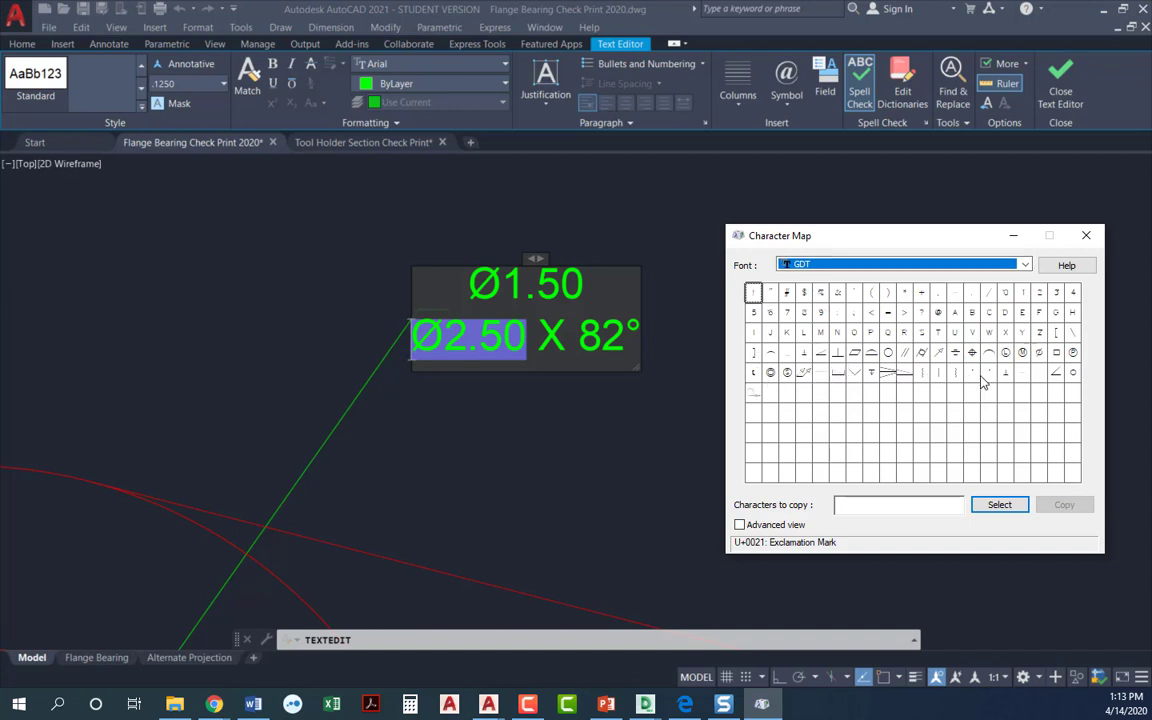
pyautogui.moveTo(752, 390)
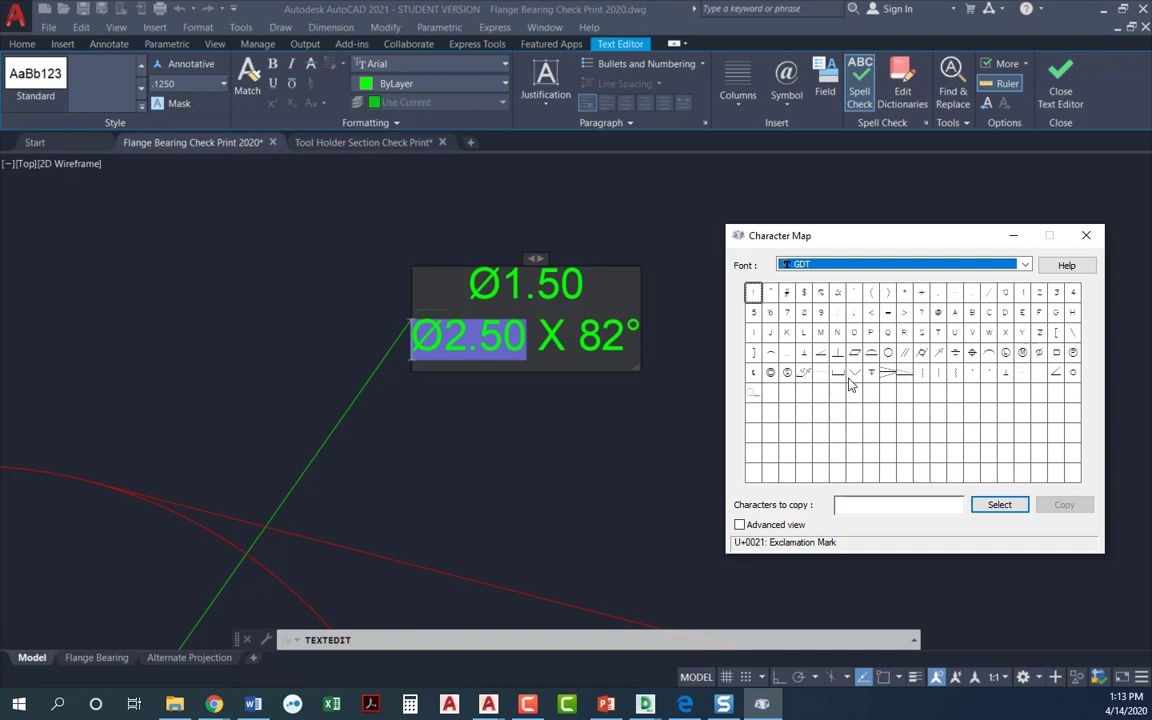
pyautogui.moveTo(838, 372)
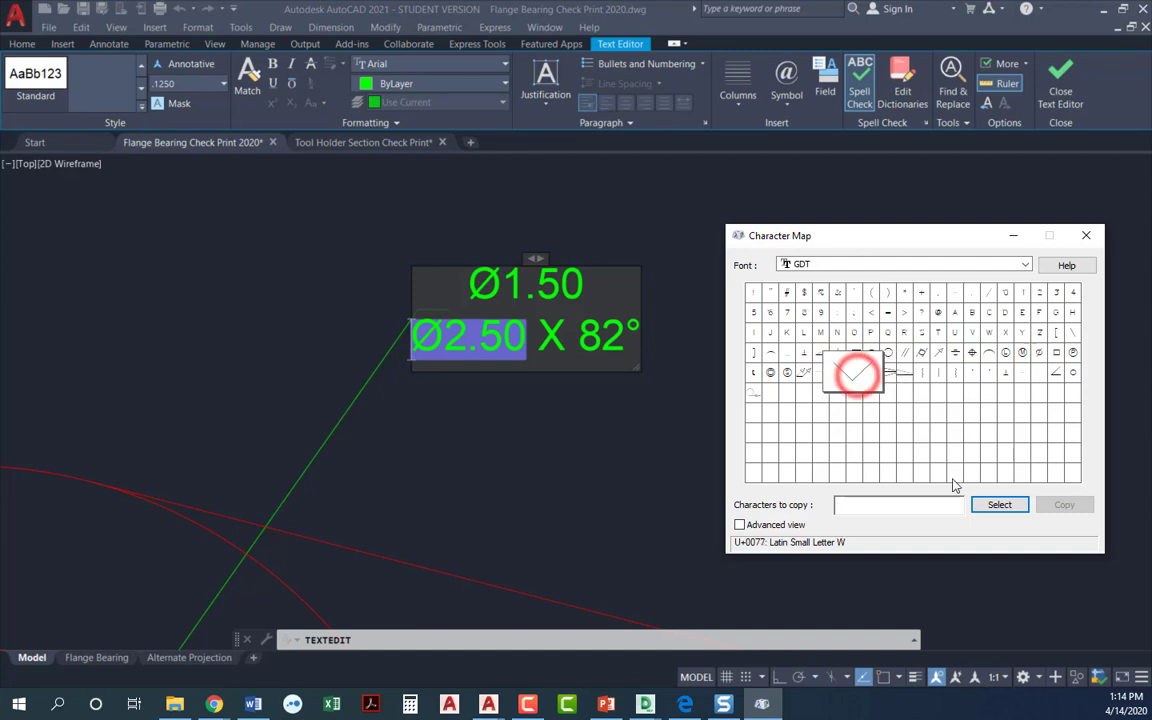
pyautogui.click(1064, 504)
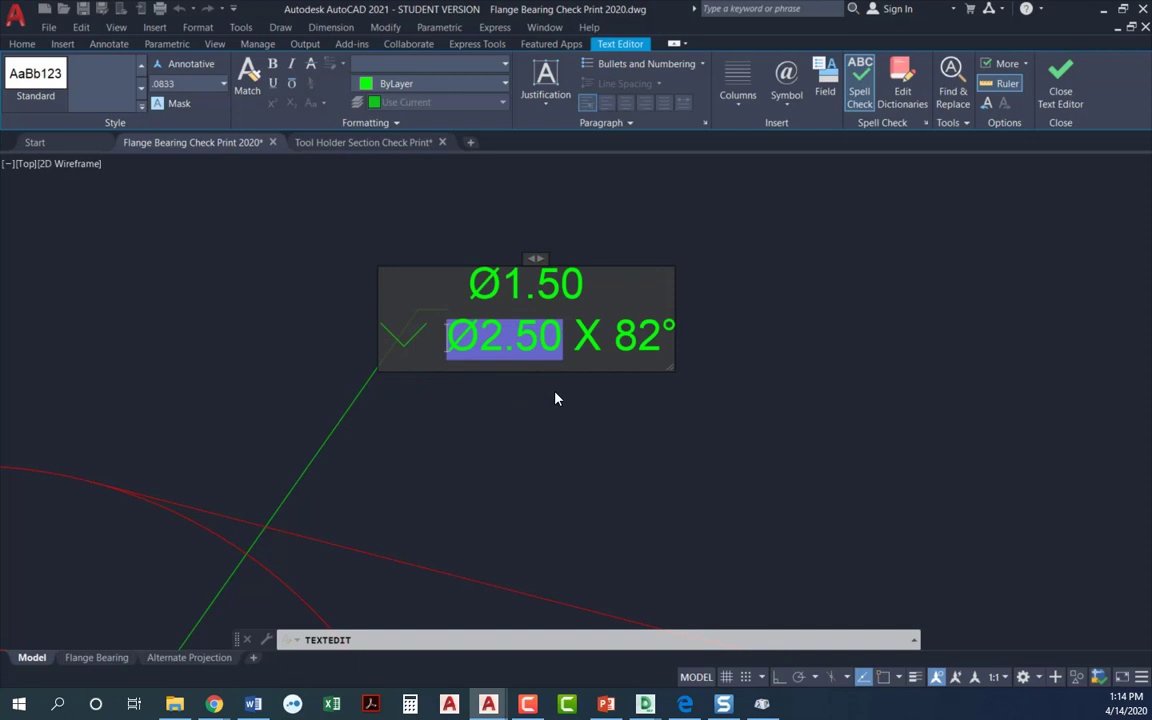
pyautogui.moveTo(572, 384)
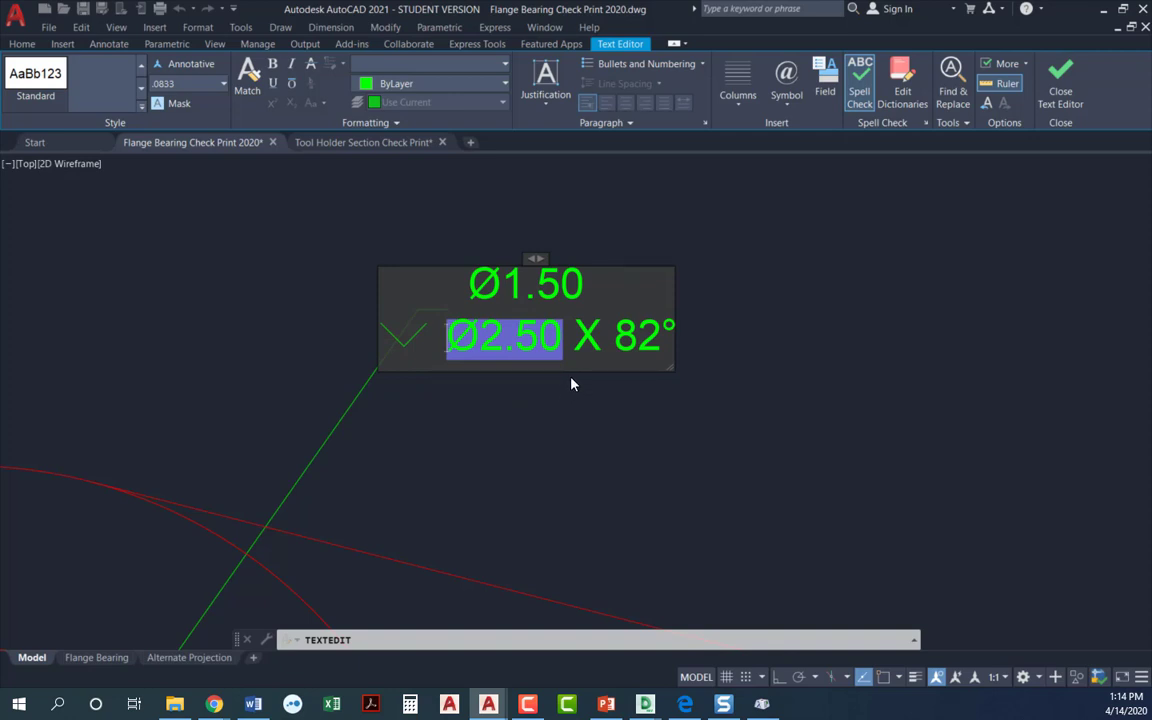
pyautogui.moveTo(986, 112)
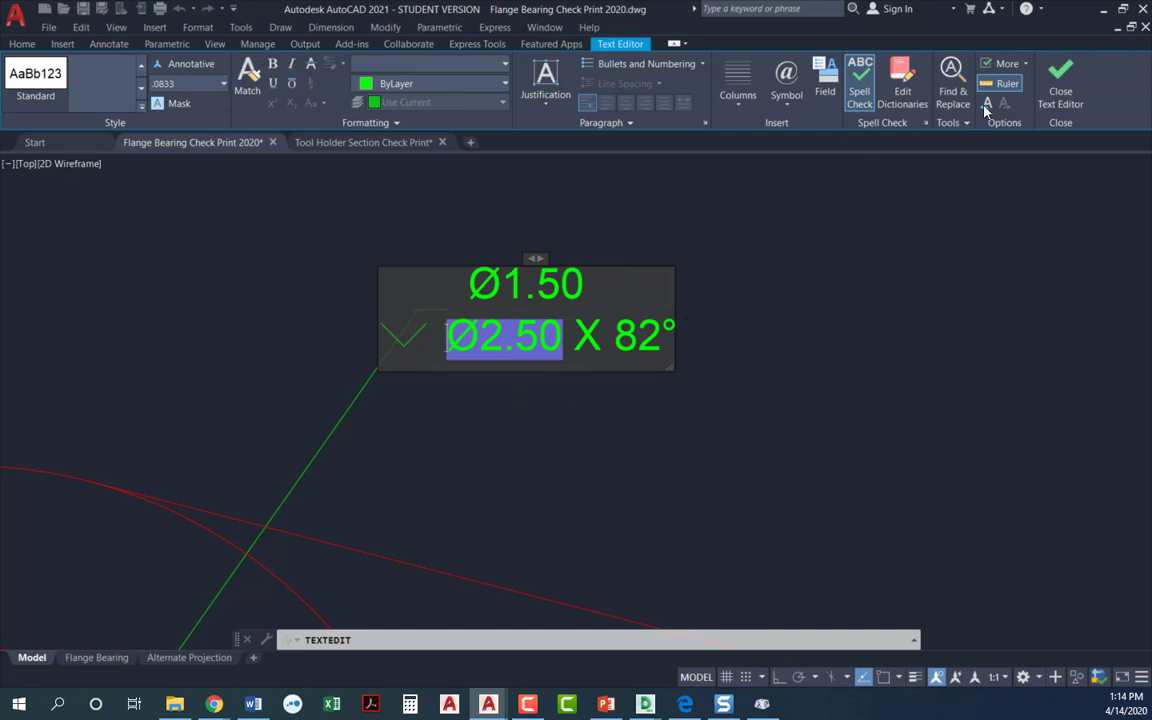
pyautogui.click(1060, 84)
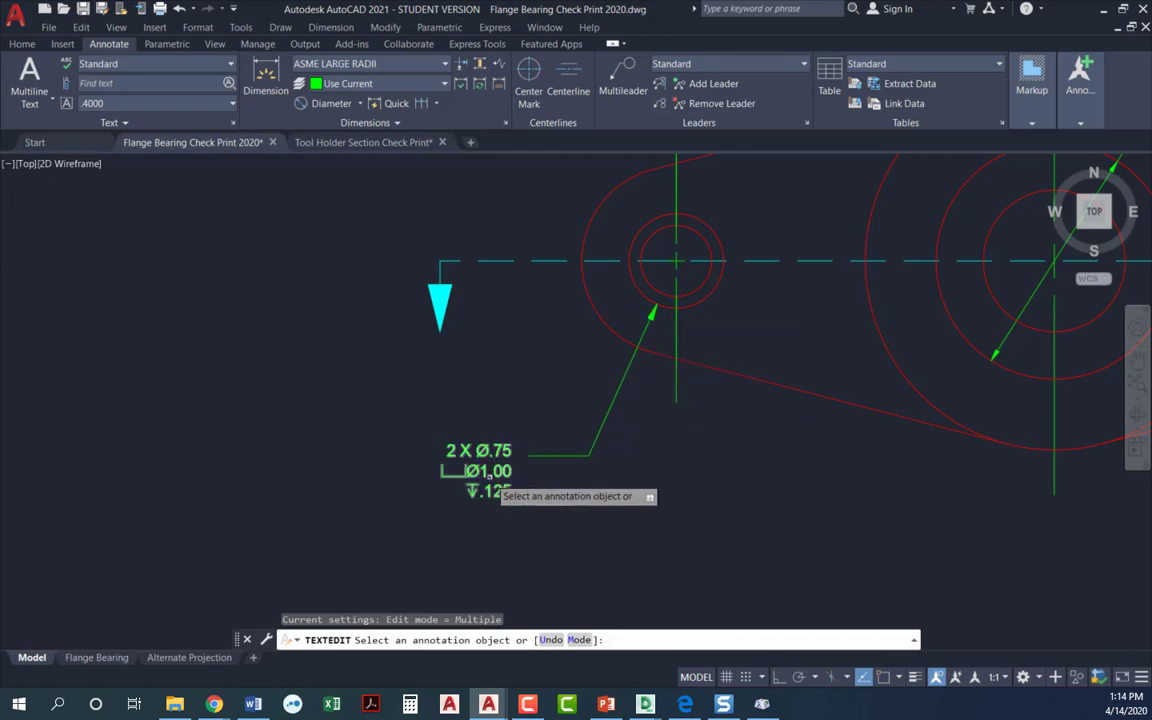
# Place a Ø1.00 diameter dimension on one of the flange holes.
pyautogui.click(444, 62)
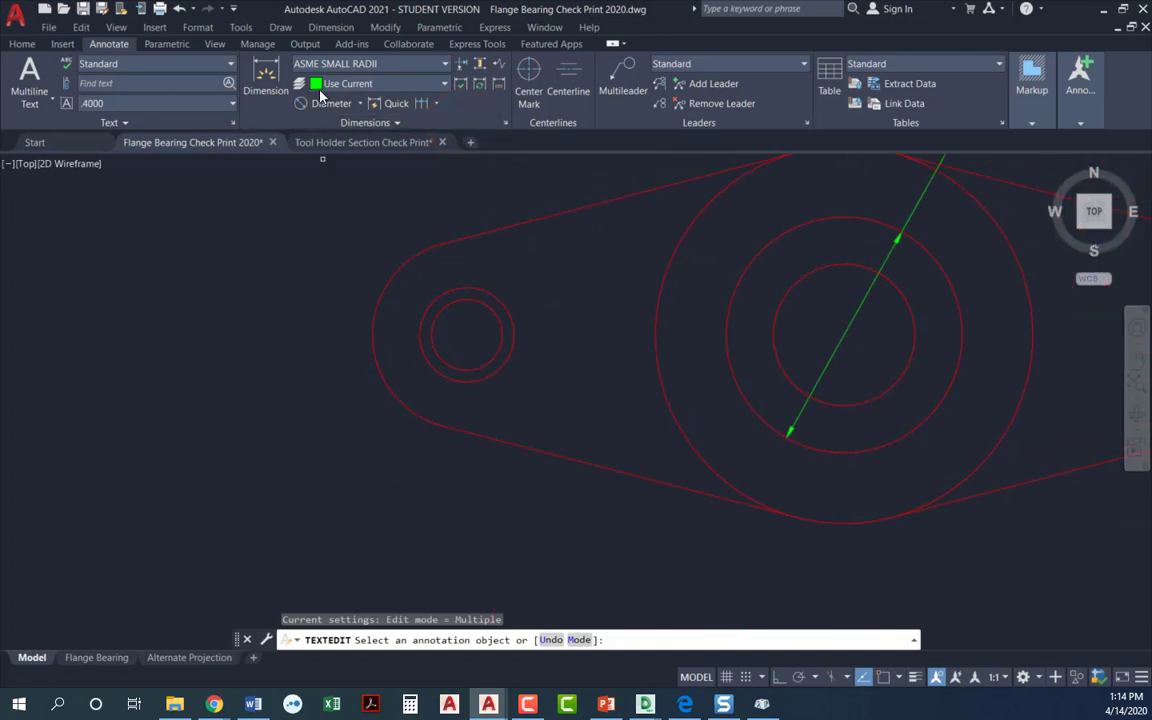
pyautogui.click(464, 336)
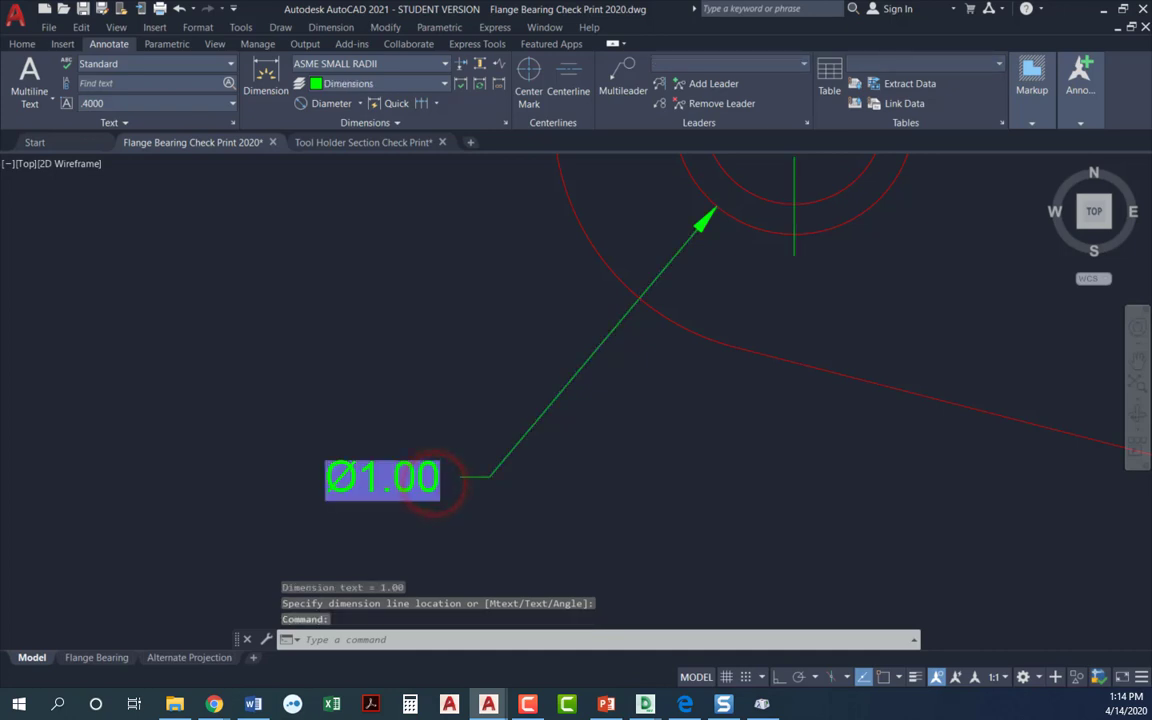
# Edit the Ø1.00 dimension into 2 X Ø.75 over Ø1.00 over .125.
pyautogui.doubleClick(382, 476)
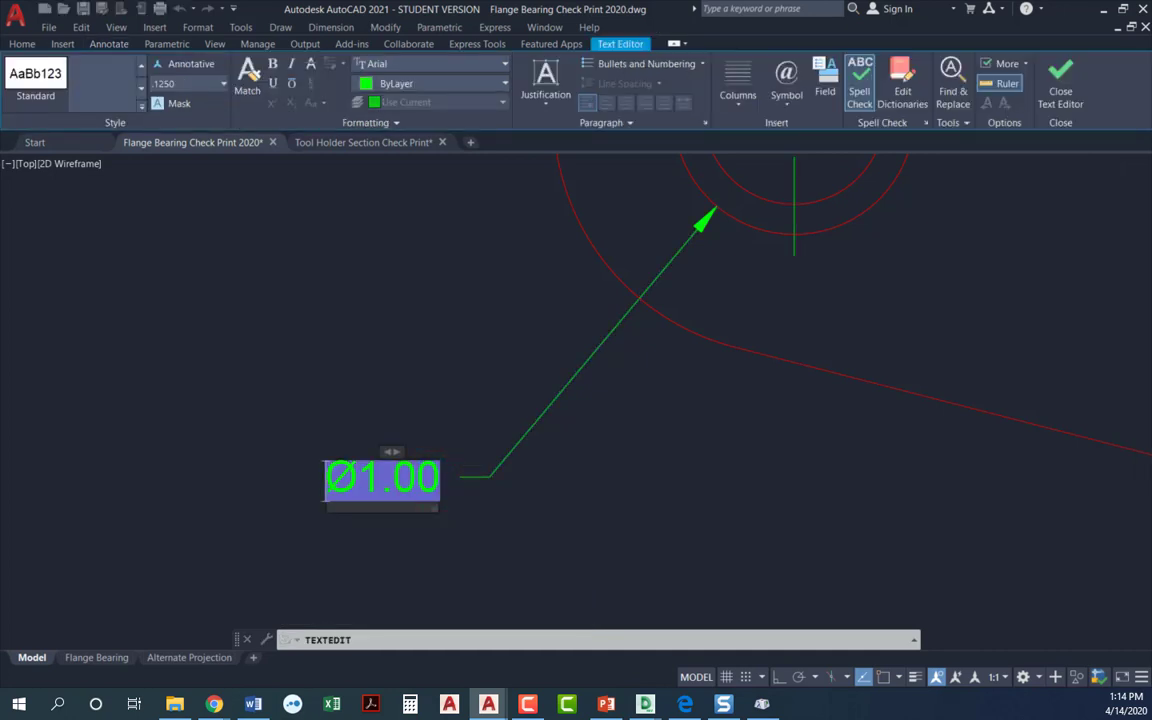
pyautogui.write('2 X Ø.75')
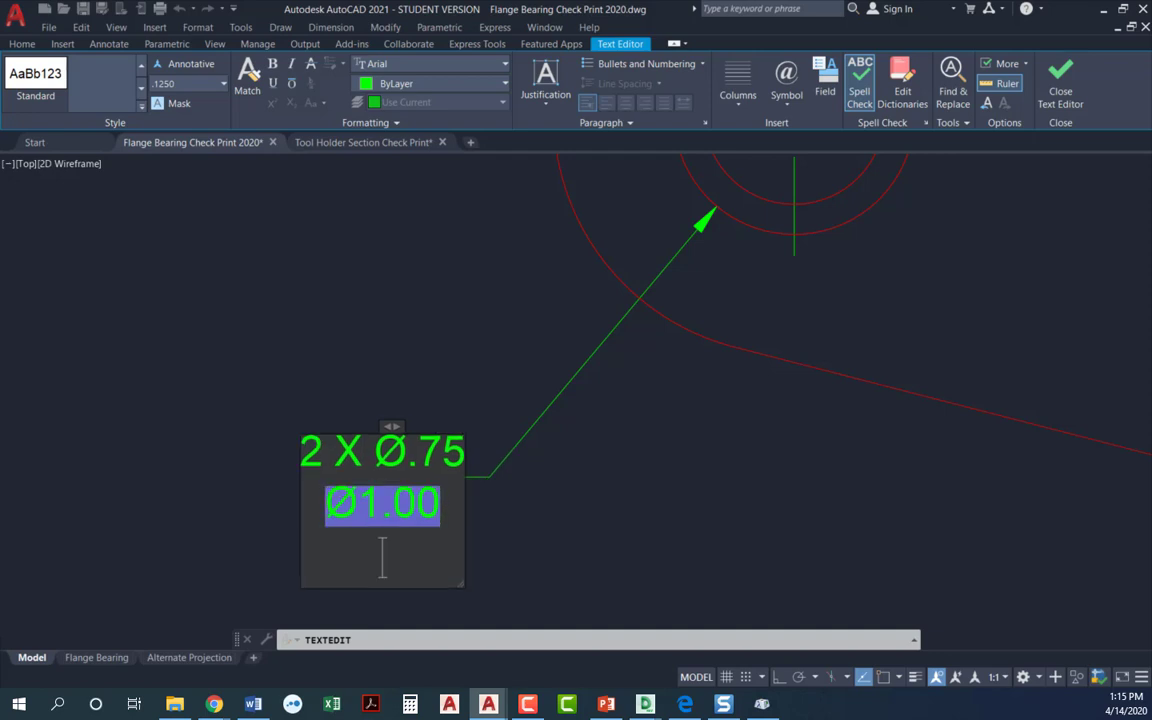
pyautogui.write('.125')
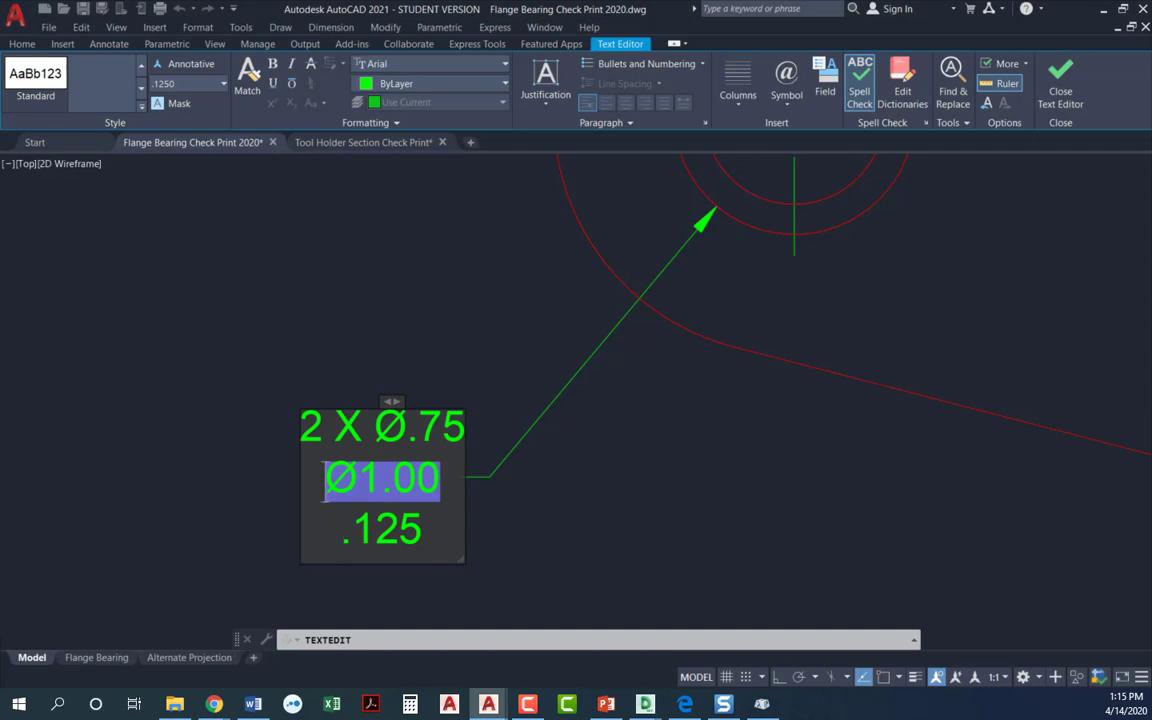
pyautogui.click(786, 80)
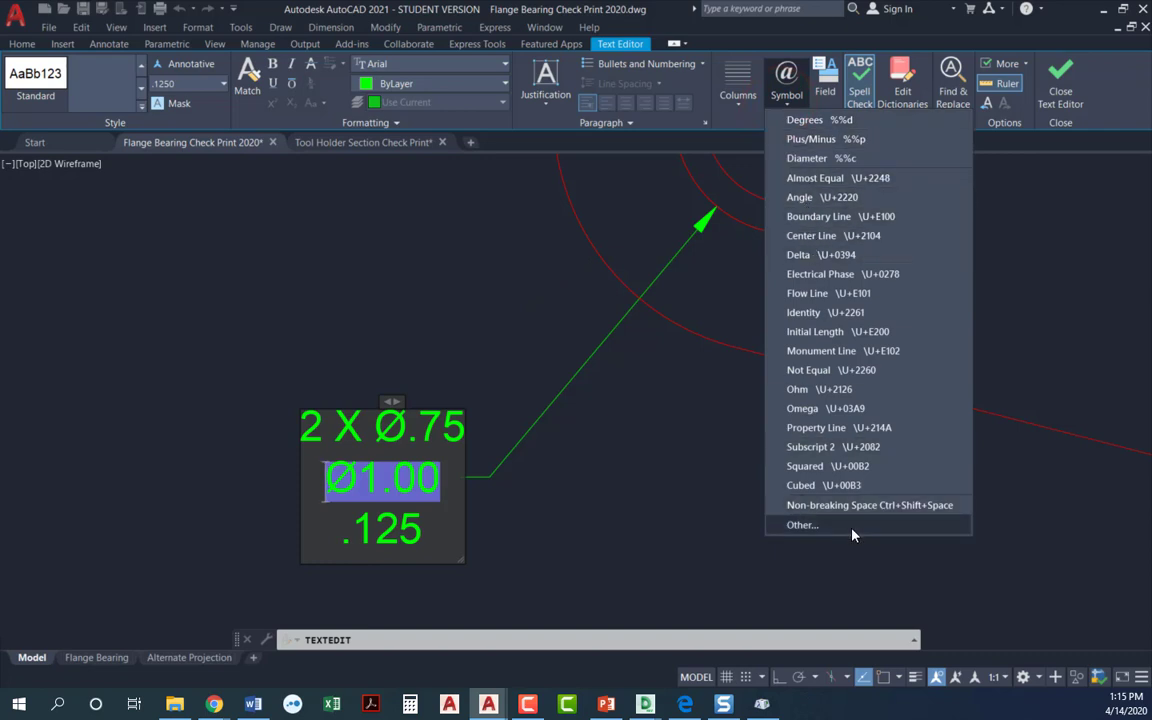
pyautogui.moveTo(728, 520)
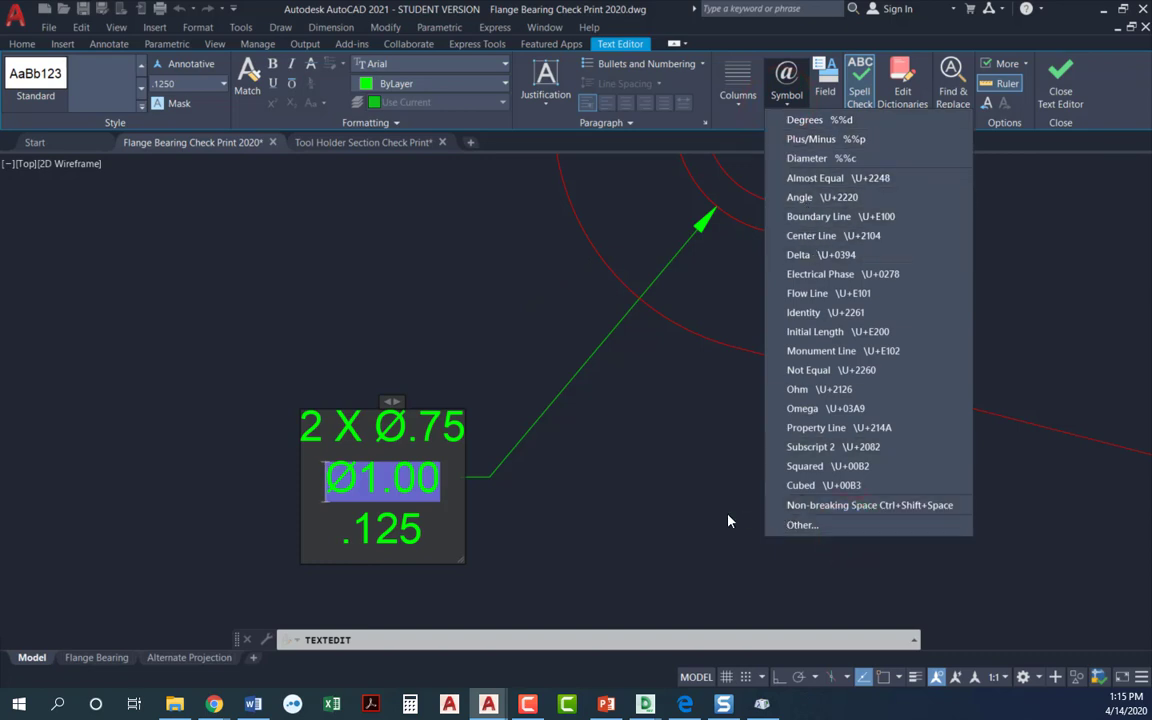
# Insert GDT counterbore and depth symbols before Ø1.00 and .125.
pyautogui.click(692, 464)
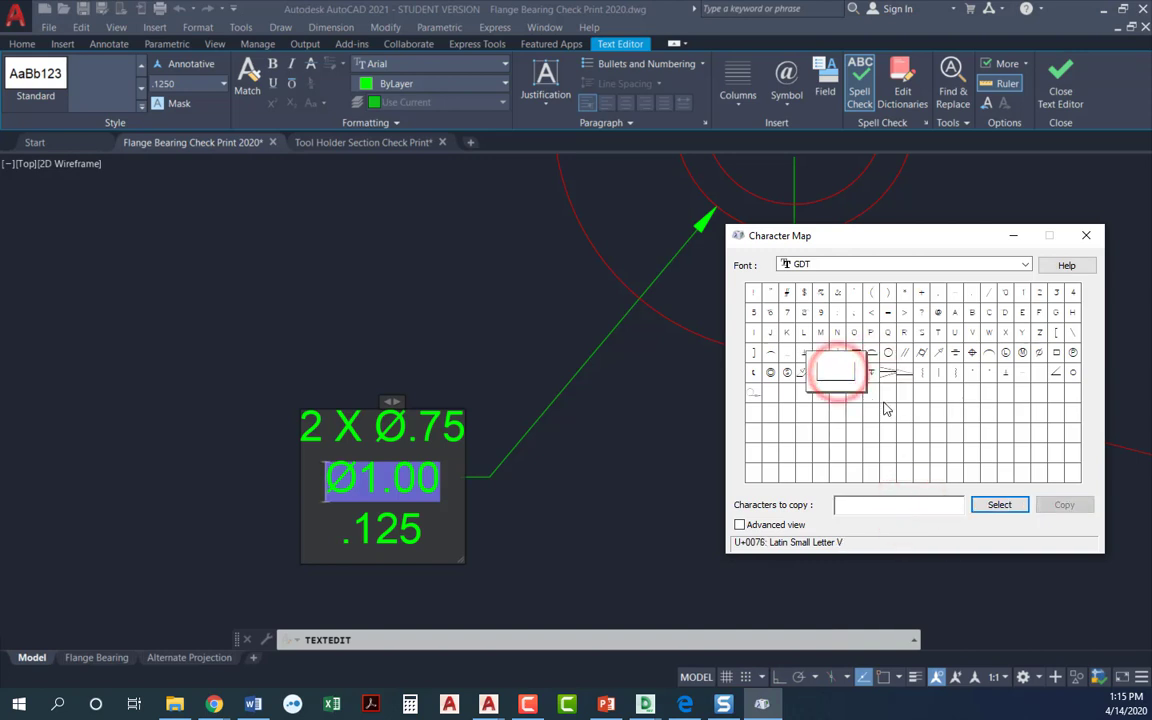
pyautogui.click(1000, 504)
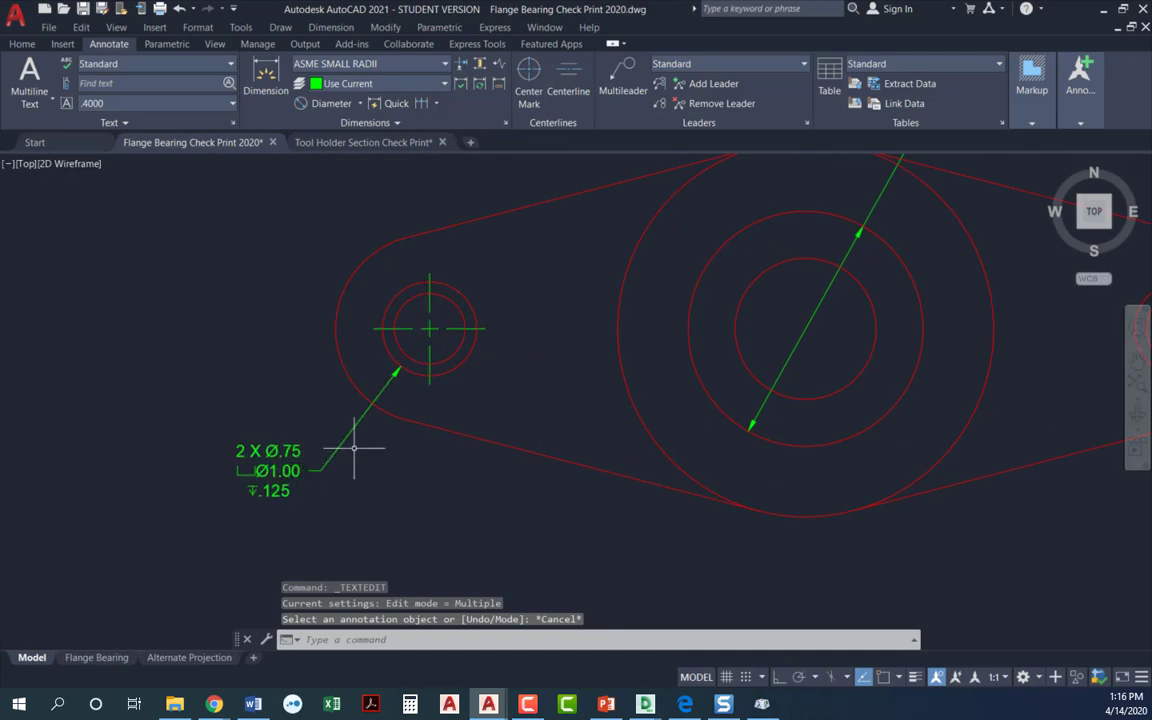
pyautogui.moveTo(528, 362)
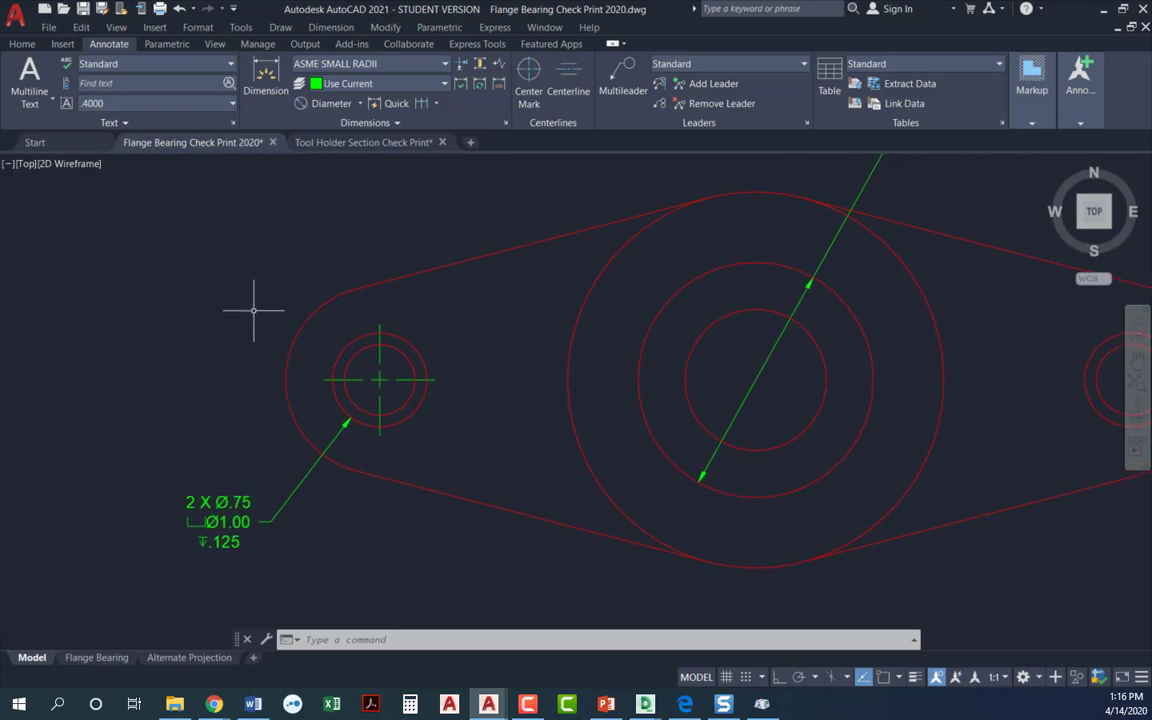
# Place a second Ø1.00 diameter dimension on the small hole, text above left.
pyautogui.click(332, 104)
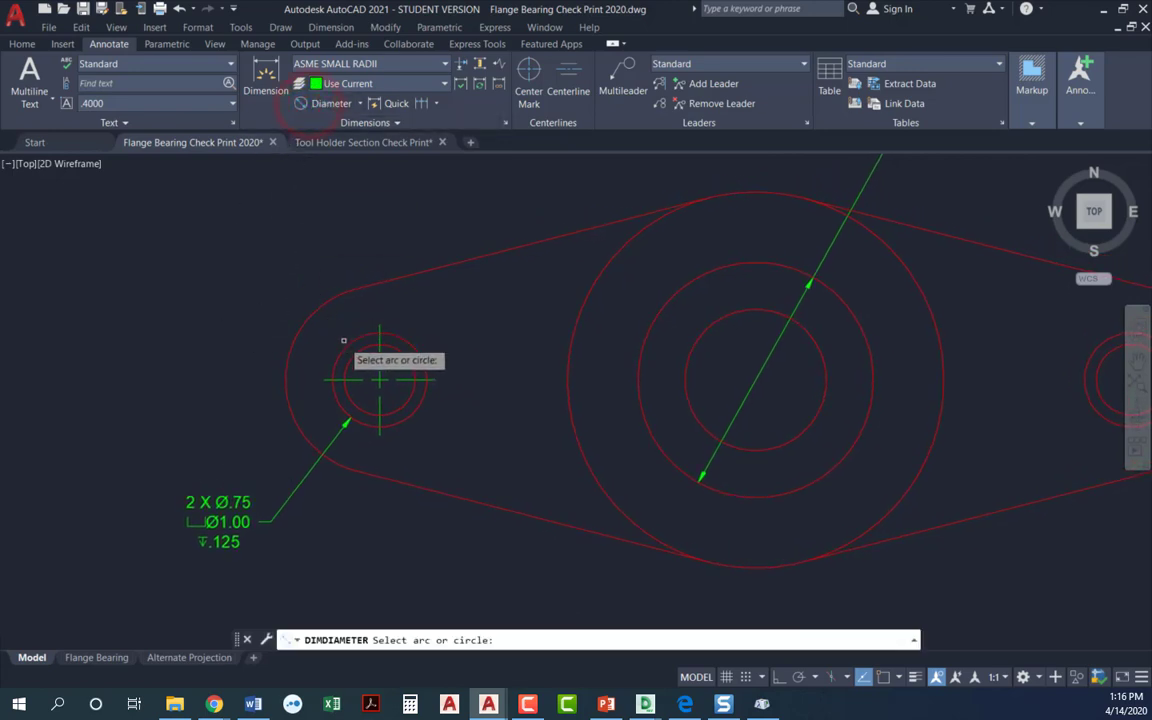
pyautogui.click(232, 260)
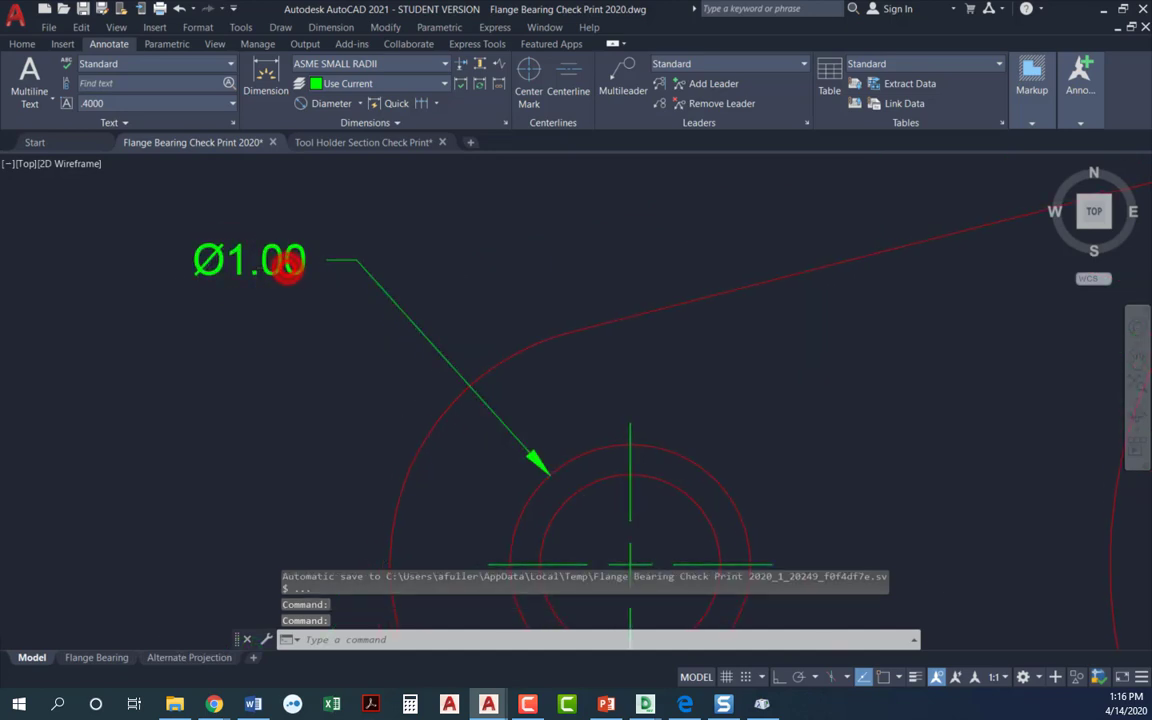
# Add a new line with the GDT depth symbol and .125 beneath the Ø1.00 text.
pyautogui.doubleClick(248, 260)
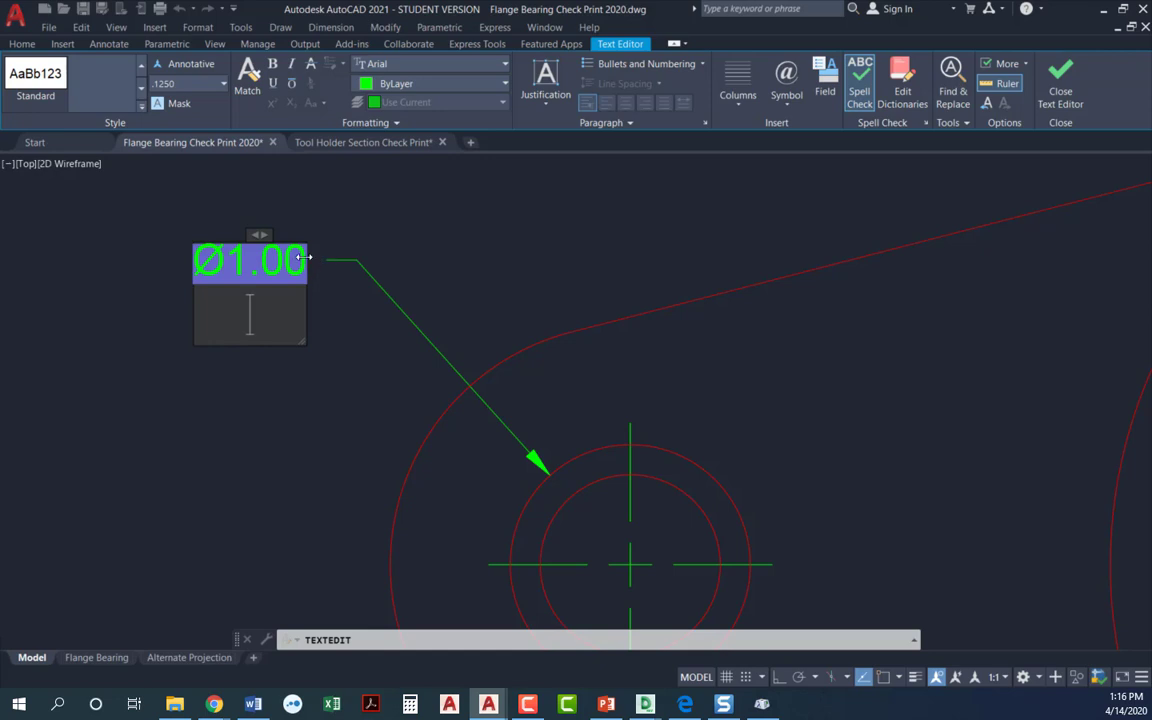
pyautogui.moveTo(480, 194)
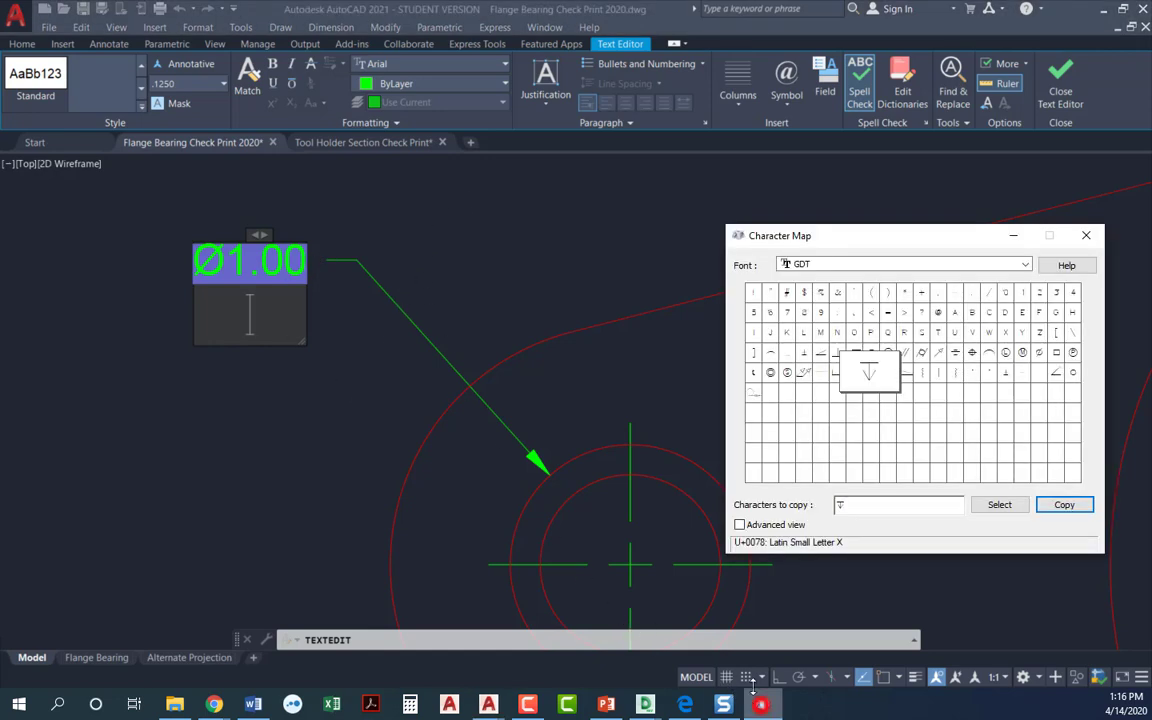
pyautogui.click(1064, 504)
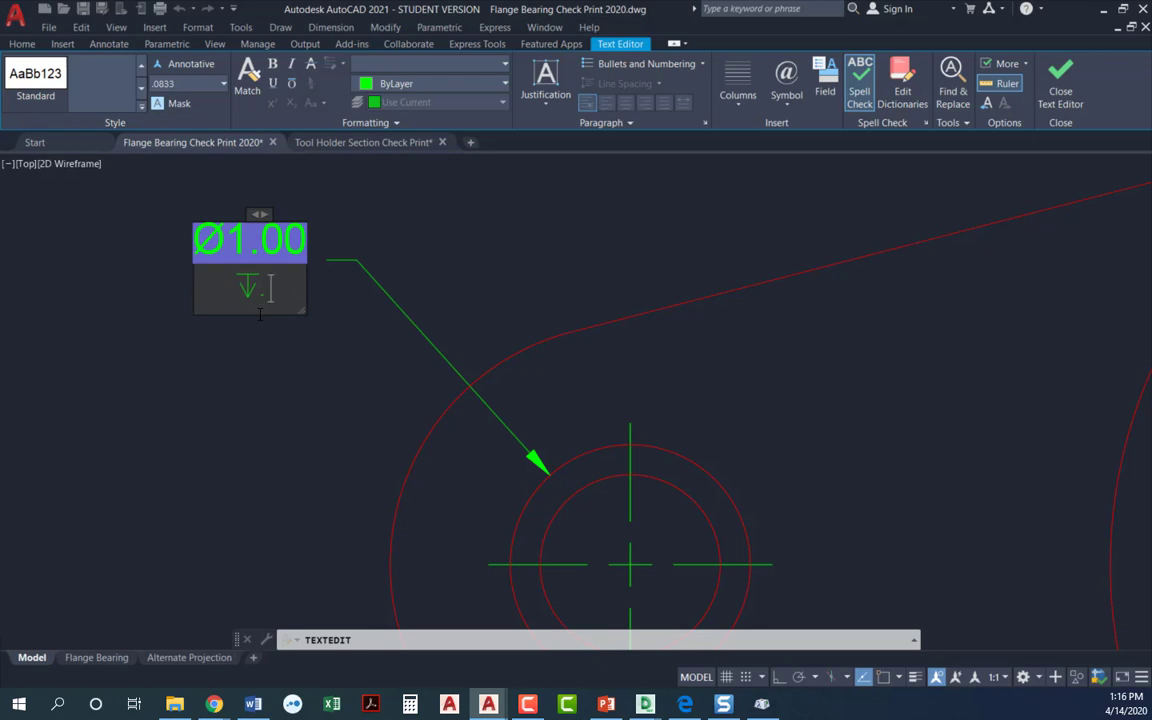
pyautogui.write('125')
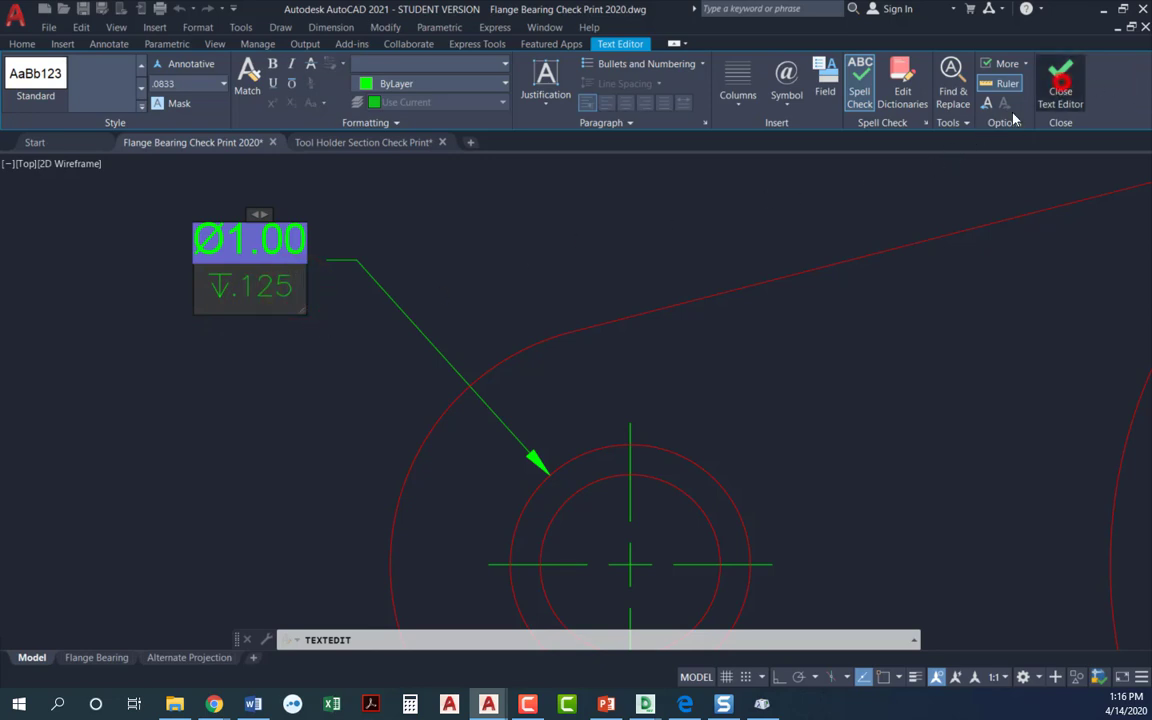
# Close the Text Editor so the small hole shows the finished Ø1.00 depth .125 callout.
pyautogui.click(1060, 84)
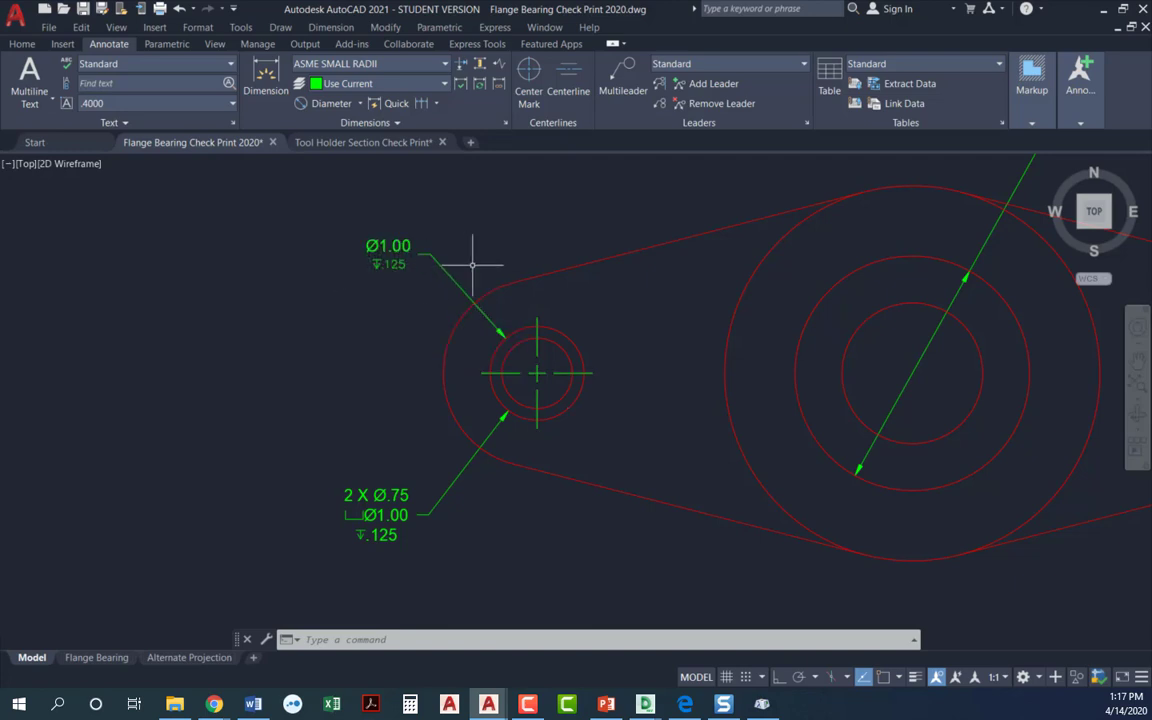
pyautogui.moveTo(490, 264)
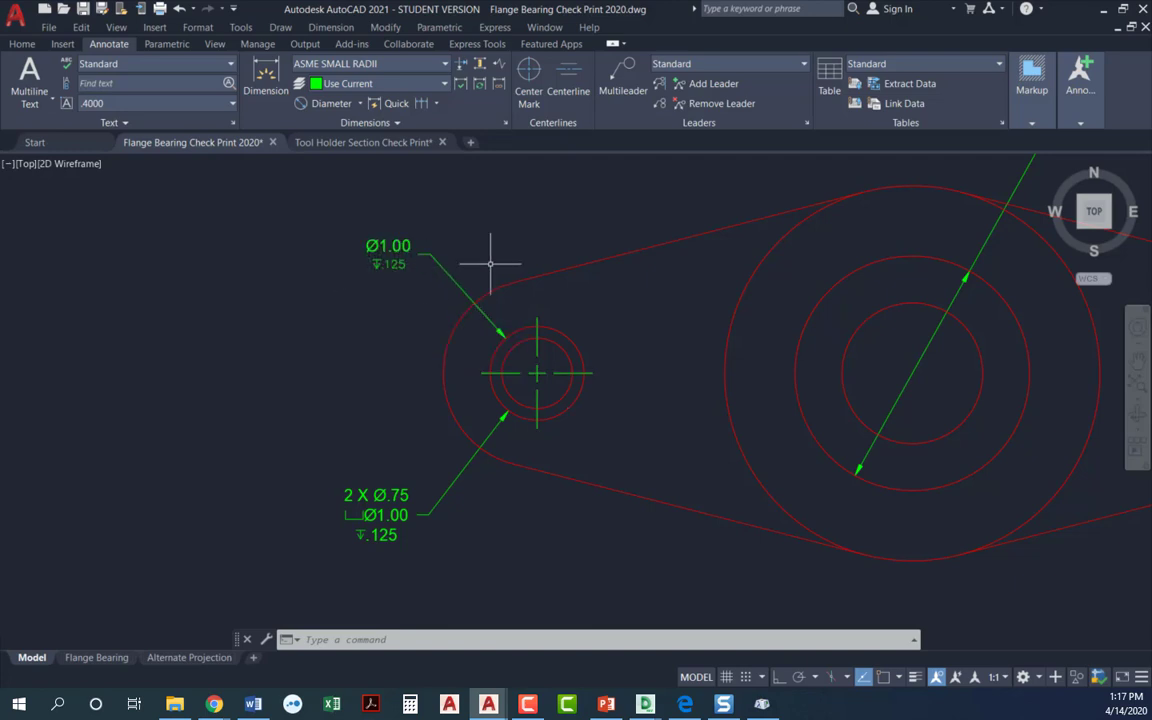